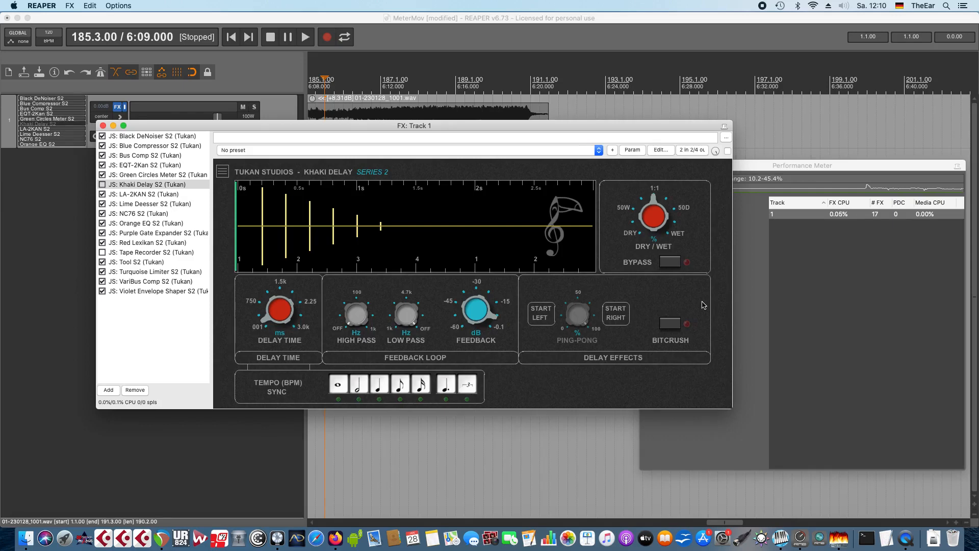
mouse_move(720, 400)
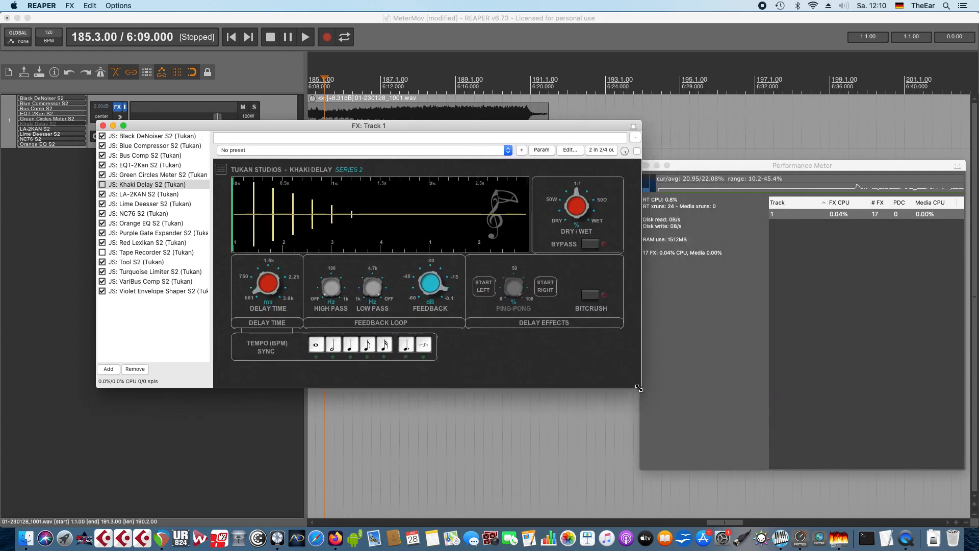
Step: Open the Khaki Delay options menu and view its interface Scaling choices
click(220, 169)
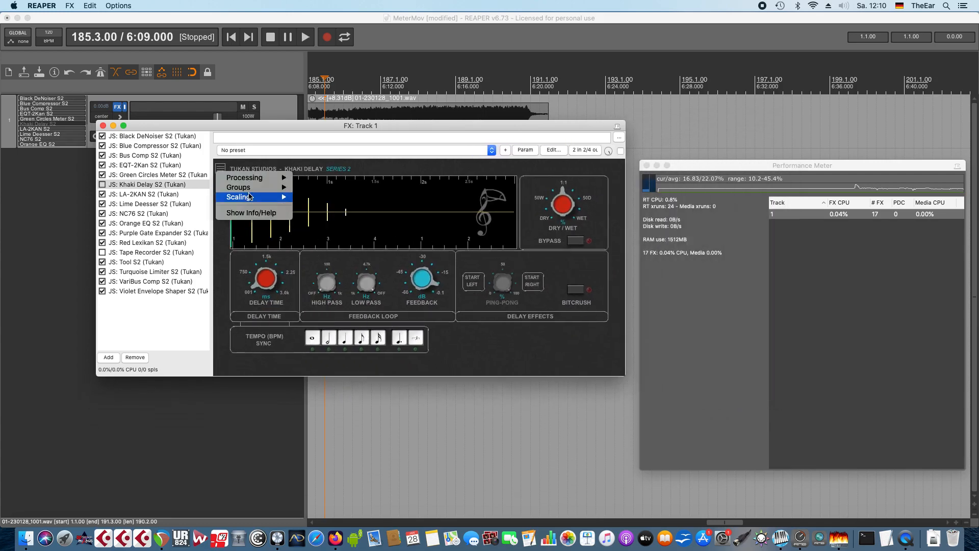
click(603, 364)
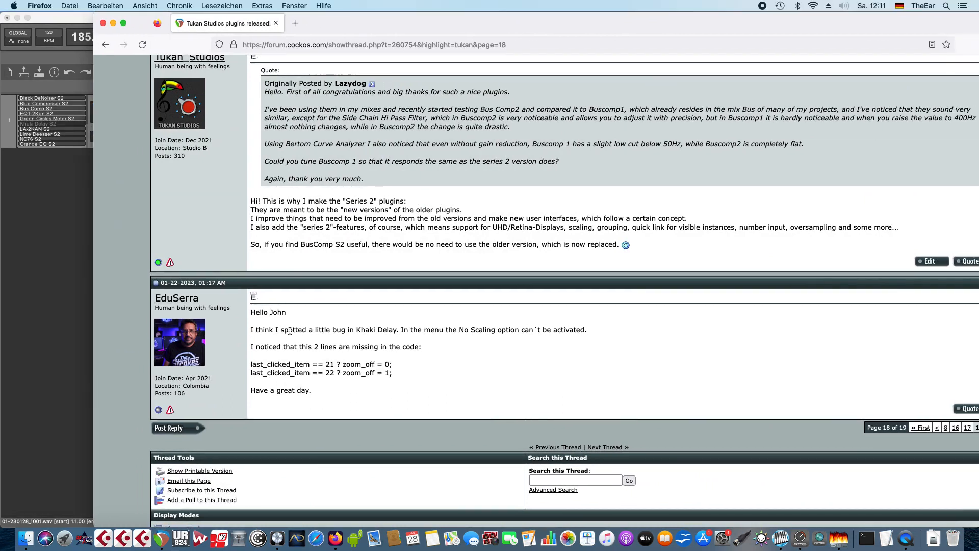
mouse_move(331, 343)
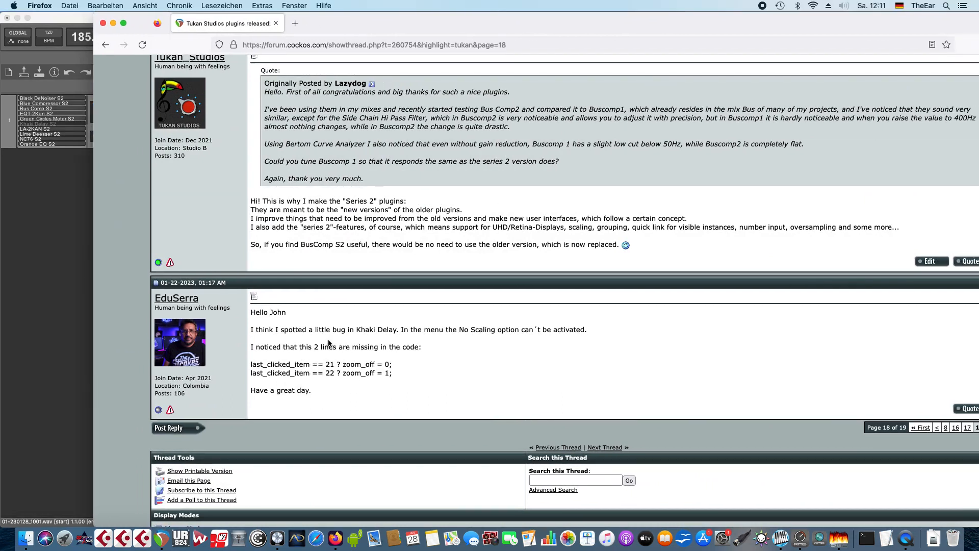
mouse_move(398, 380)
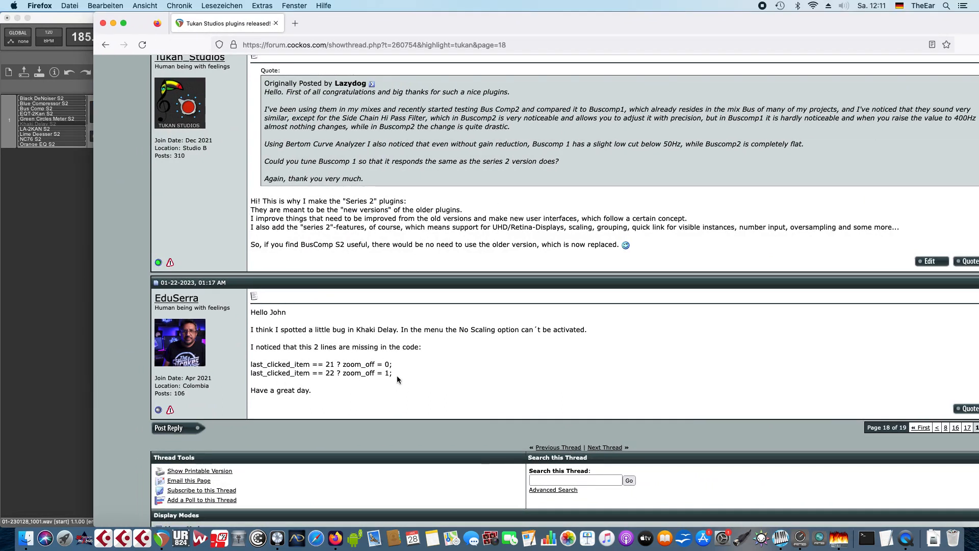
mouse_move(286, 368)
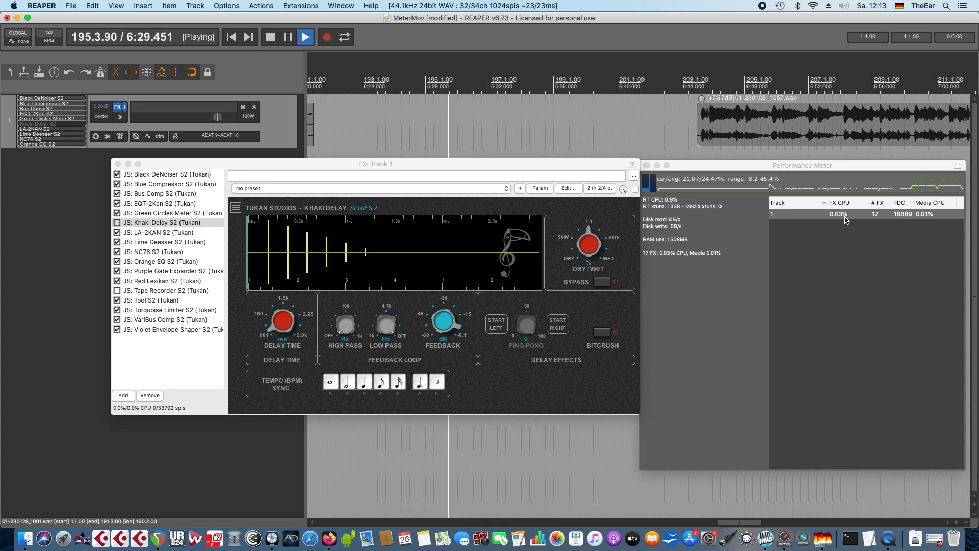
Step: Play the project with the Khaki Delay and Performance Meter windows open
click(270, 36)
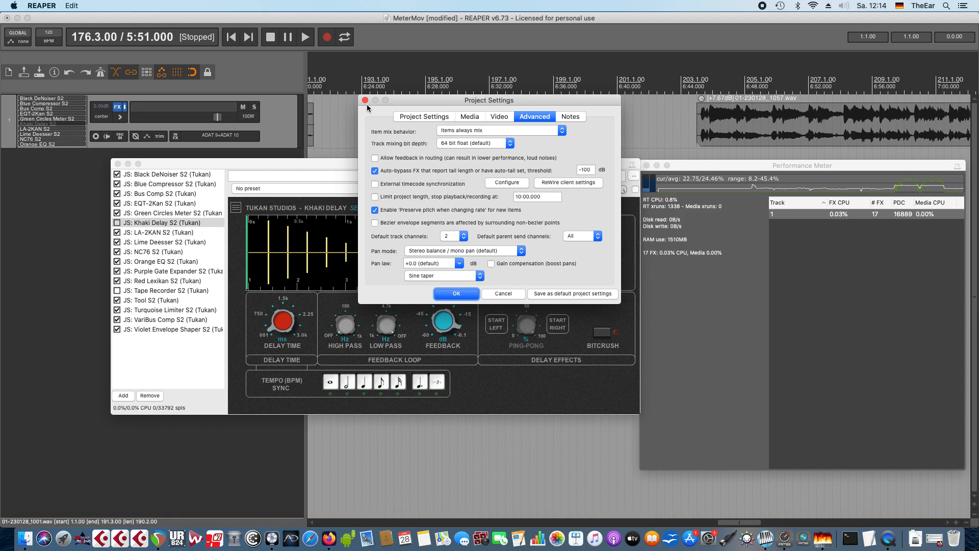
Step: Close the Project Settings dialog after checking the auto-bypass FX option
click(503, 294)
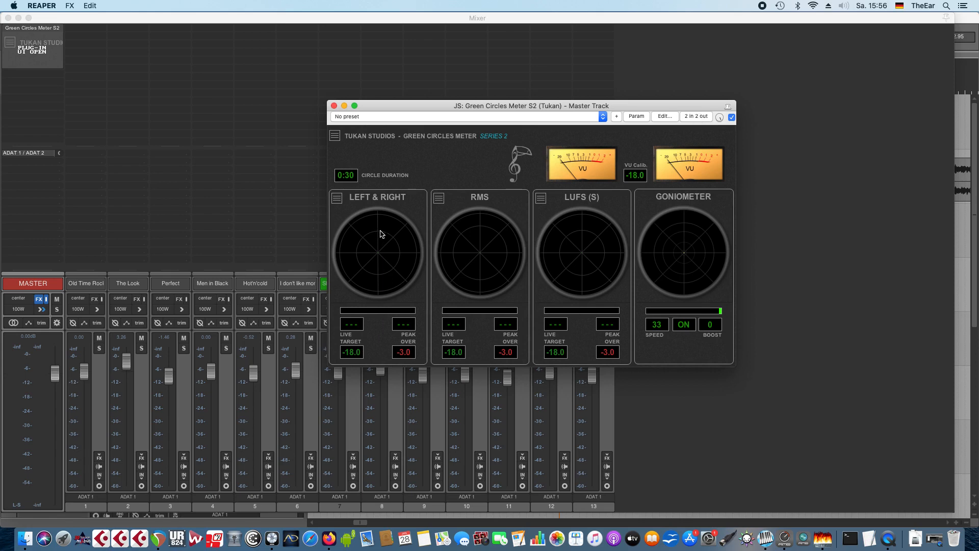
mouse_move(390, 274)
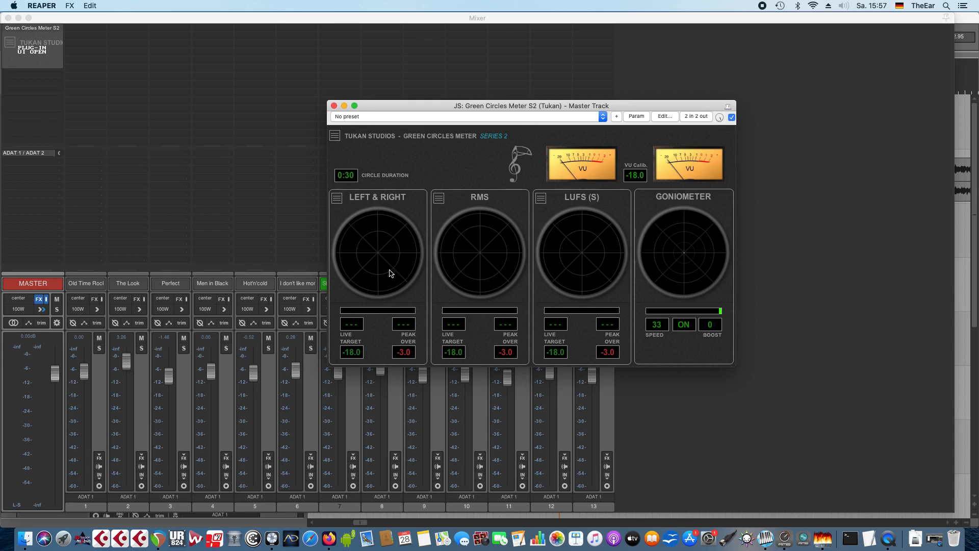
mouse_move(438, 168)
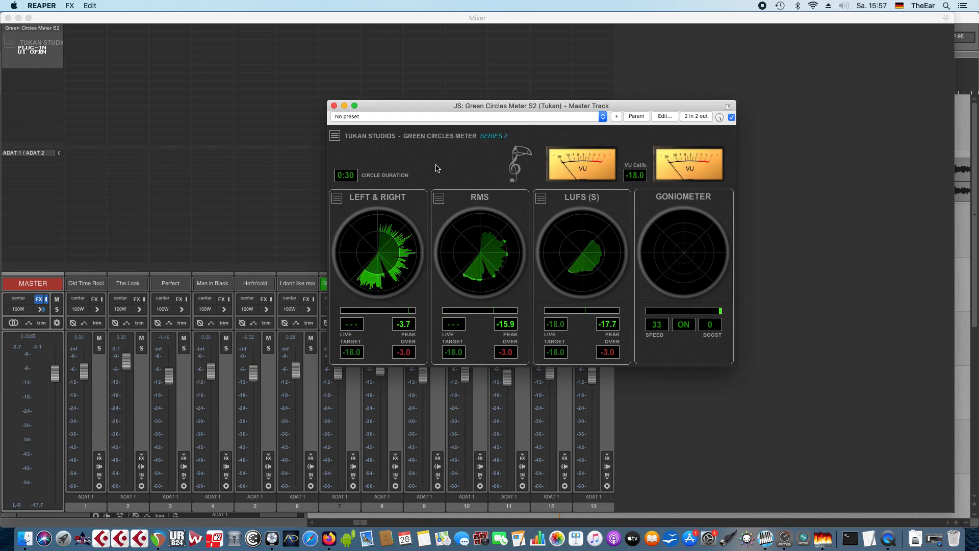
mouse_move(397, 234)
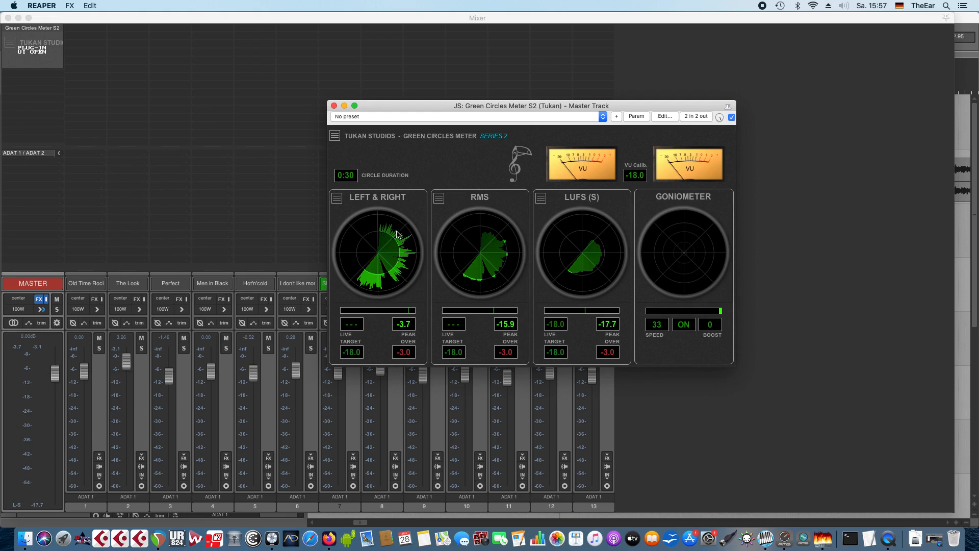
mouse_move(355, 189)
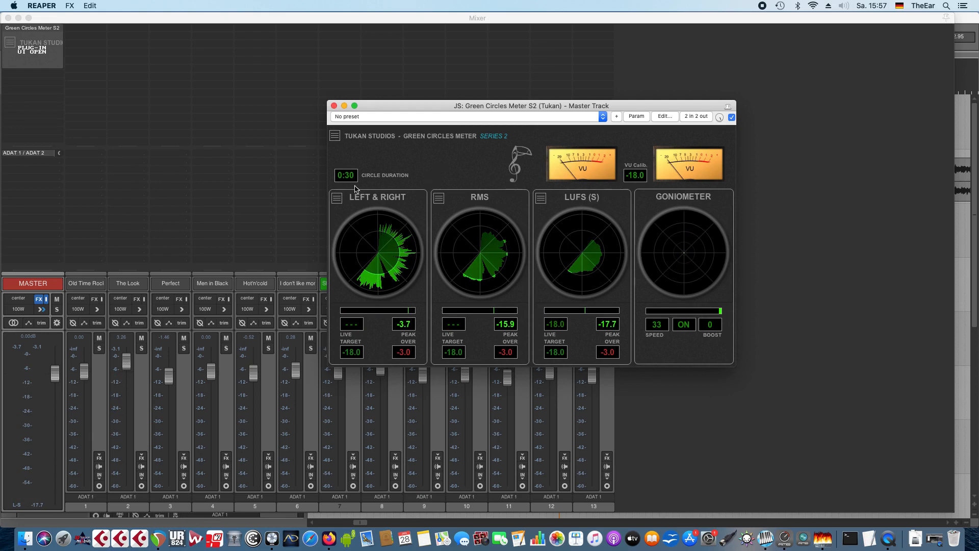
Step: Change the Green Circles Meter's circle duration from 0:30 to 0:10
click(345, 175)
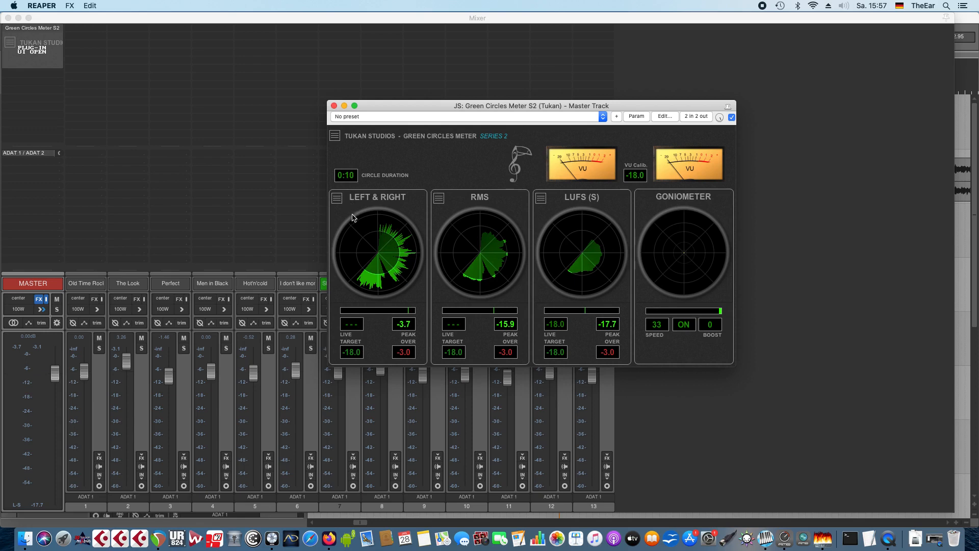
mouse_move(398, 219)
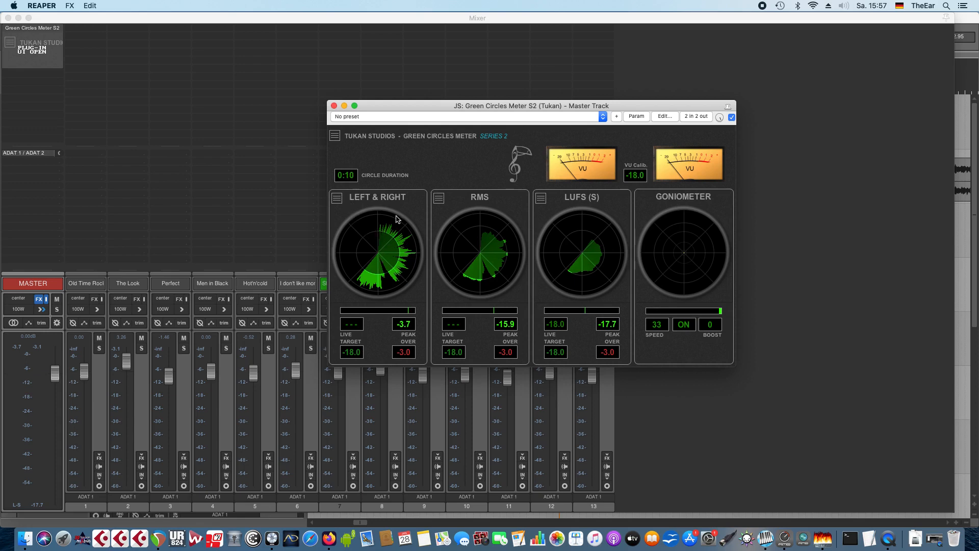
mouse_move(418, 194)
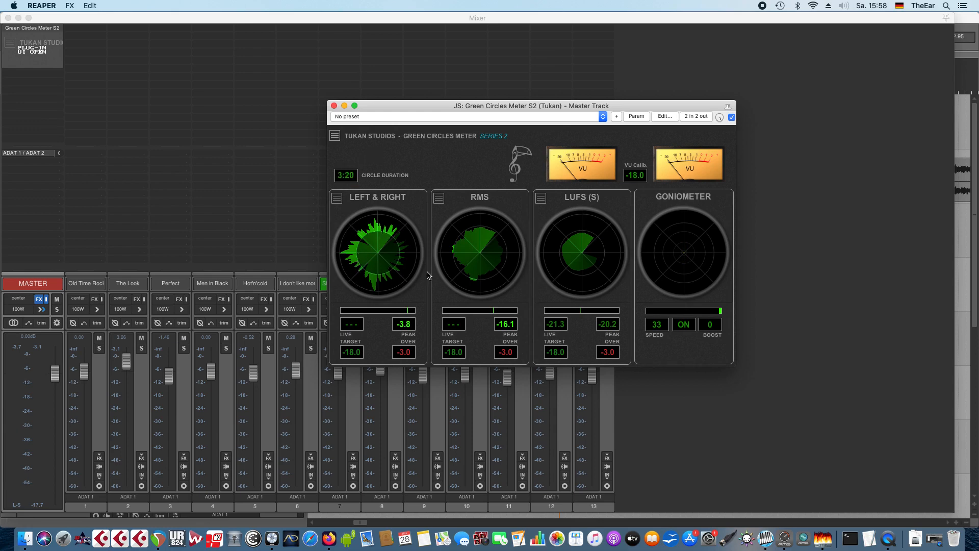
mouse_move(671, 240)
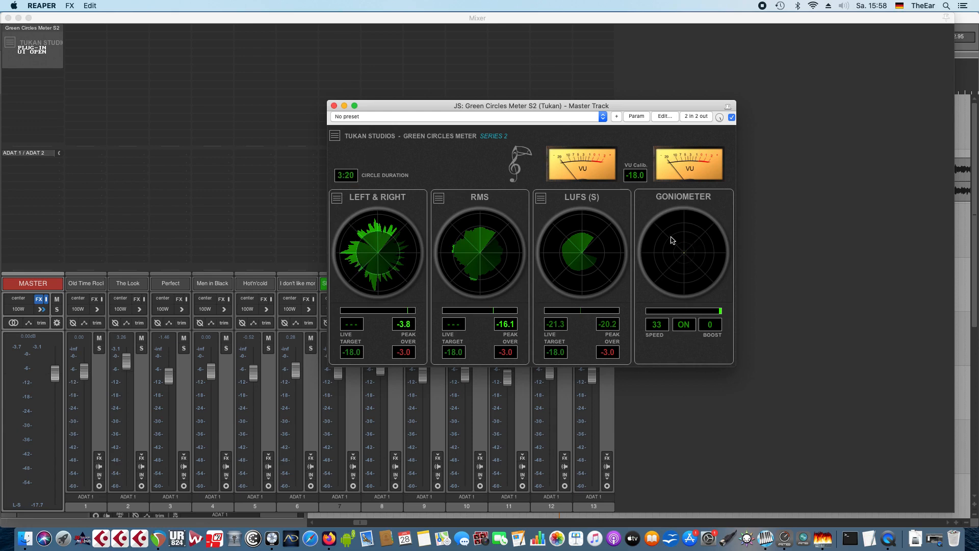
mouse_move(552, 245)
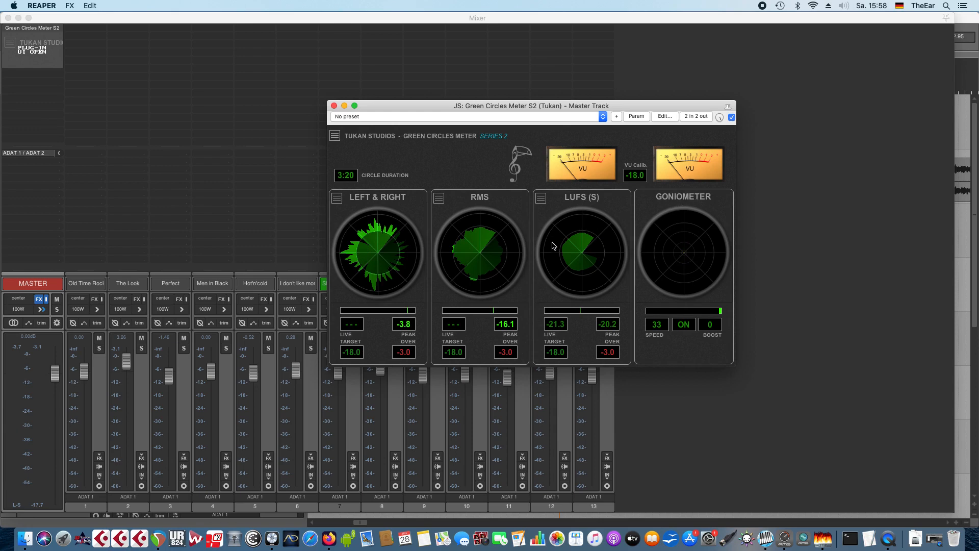
mouse_move(409, 205)
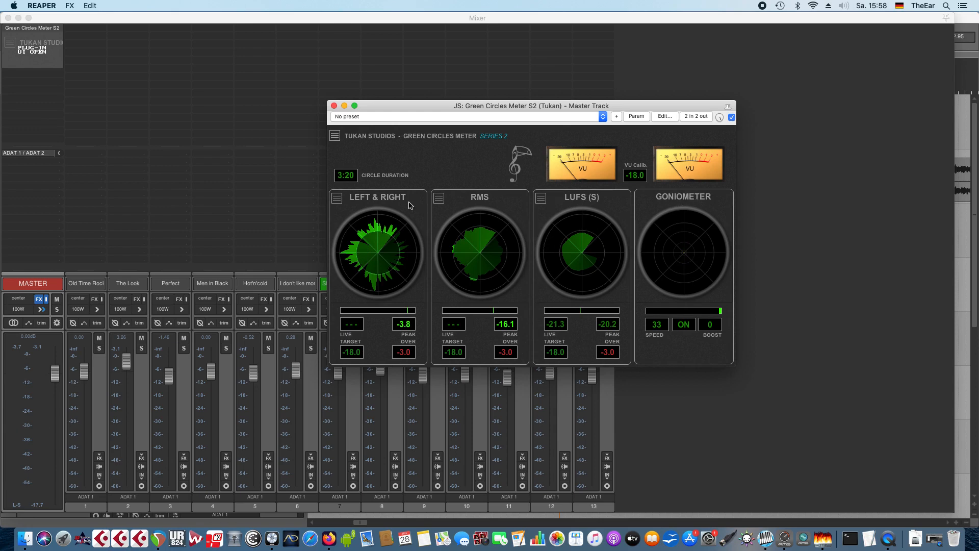
Step: Switch the first meter circle to integrated LUFS (I)
click(336, 197)
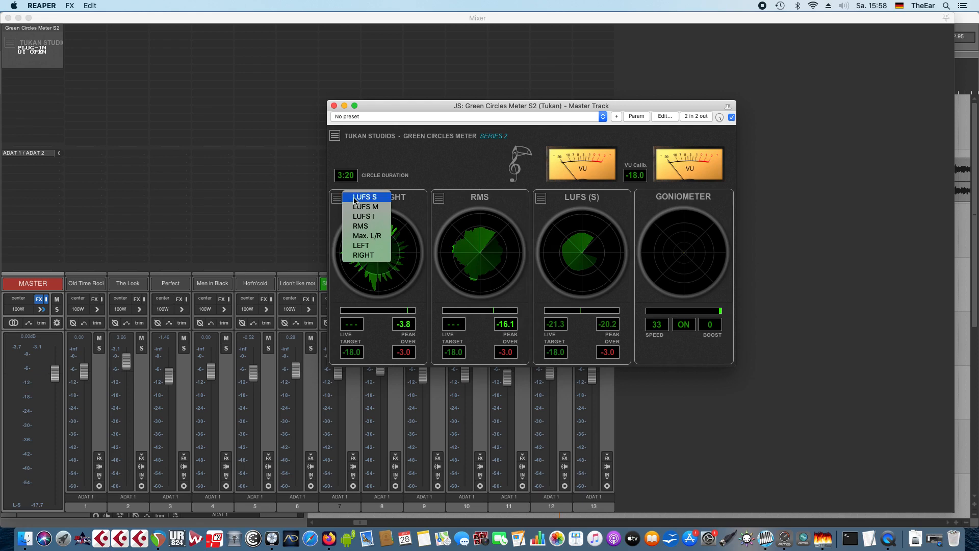
mouse_move(366, 206)
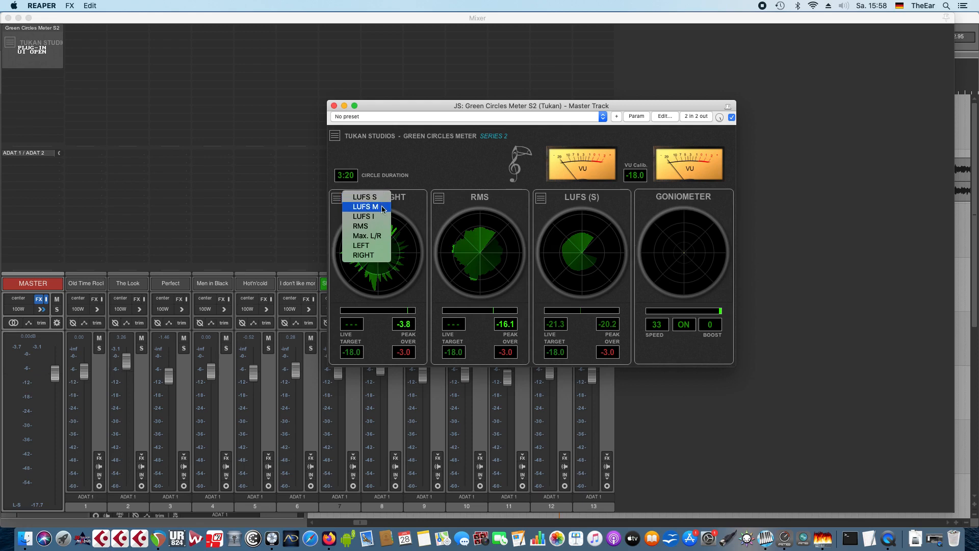
mouse_move(378, 216)
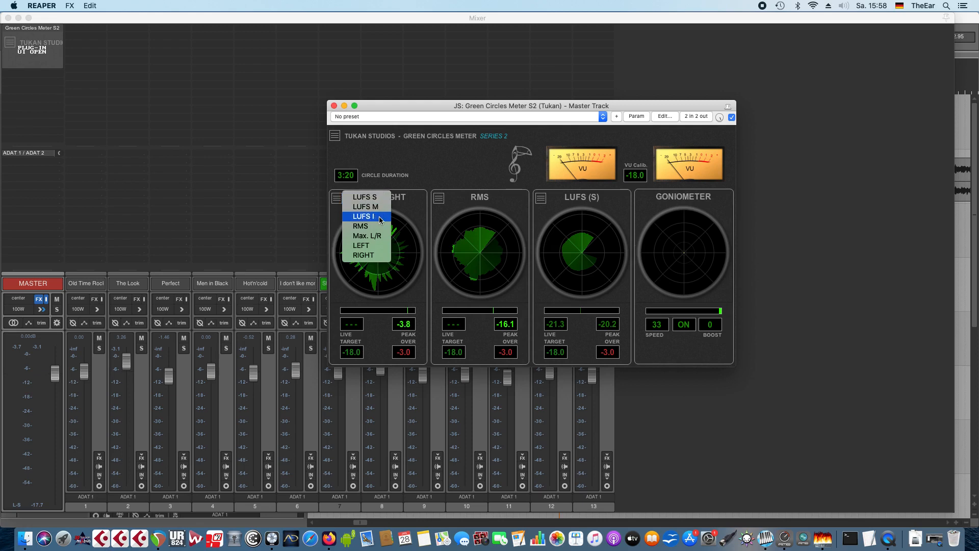
mouse_move(376, 226)
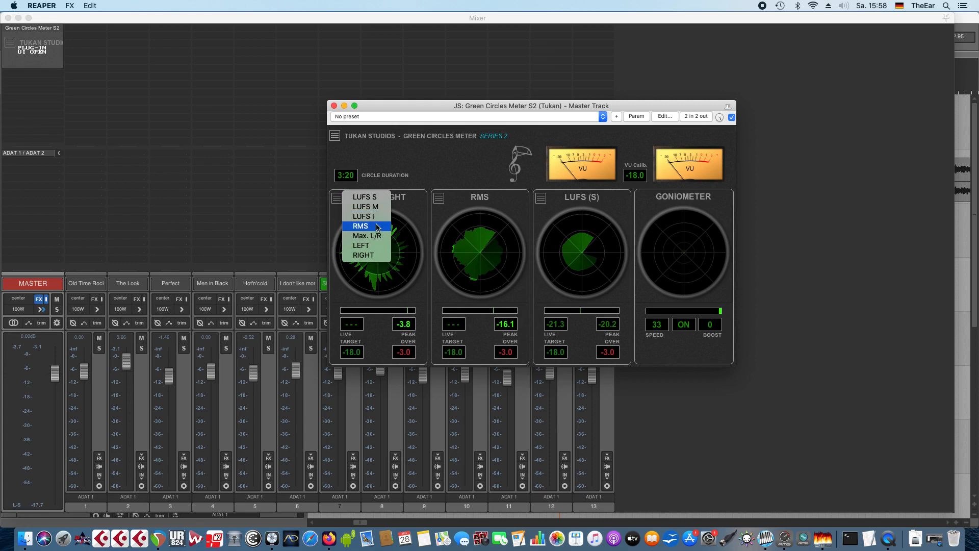
mouse_move(367, 235)
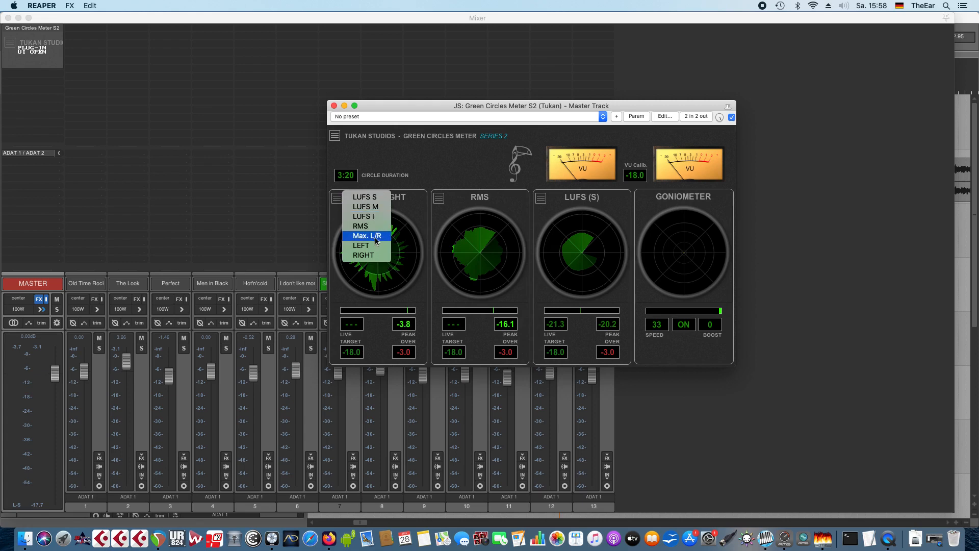
mouse_move(366, 255)
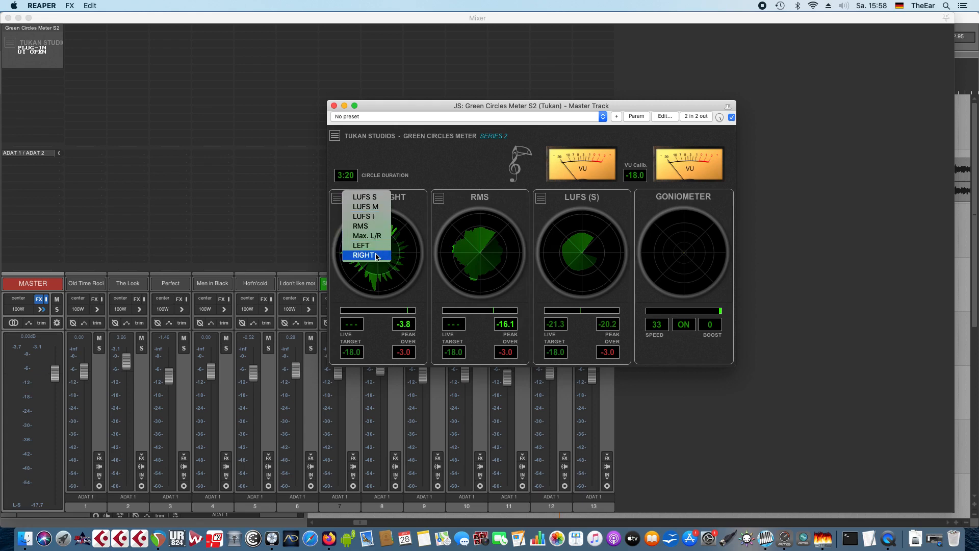
mouse_move(372, 222)
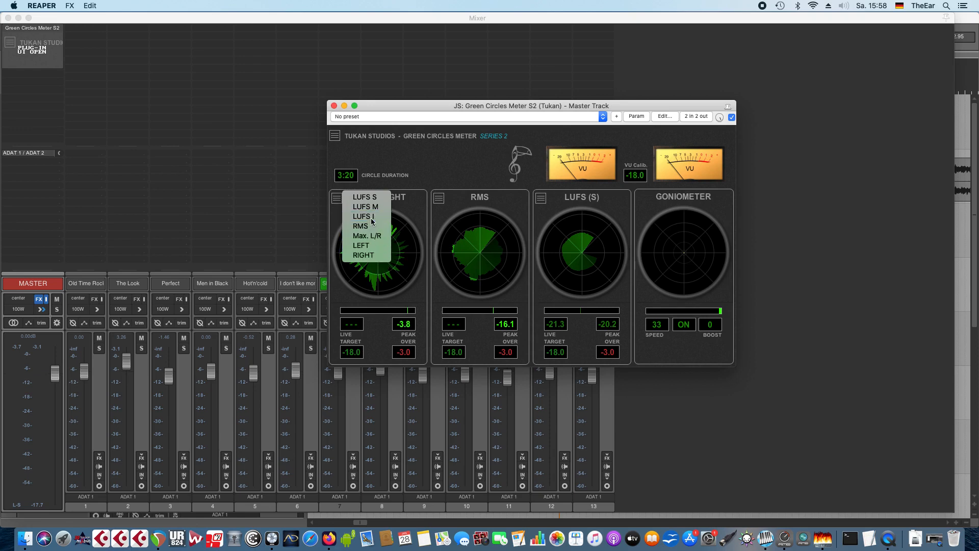
click(364, 216)
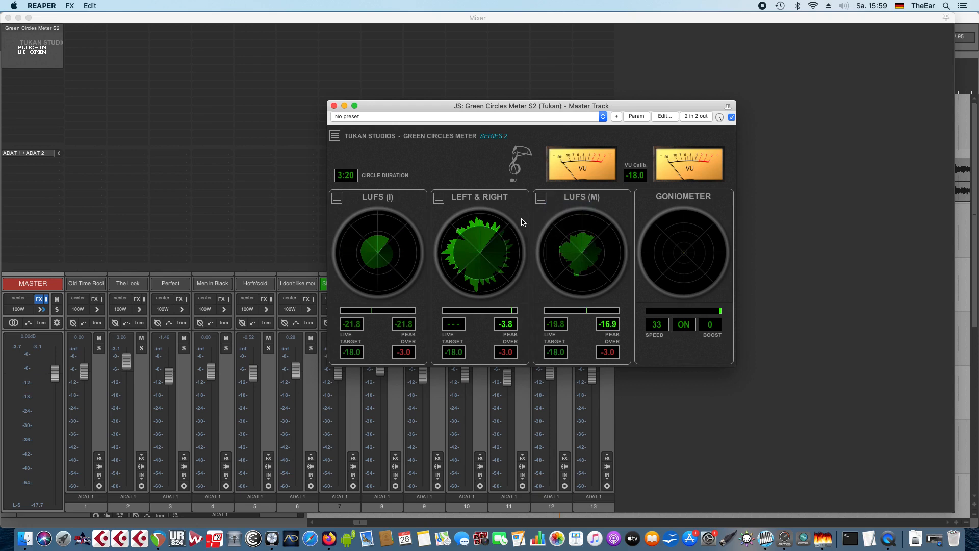
mouse_move(527, 306)
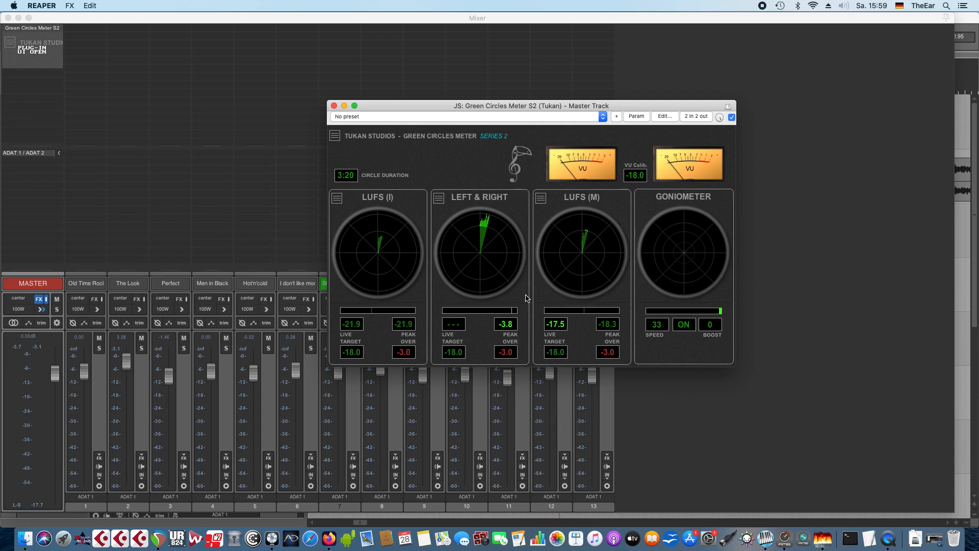
mouse_move(535, 277)
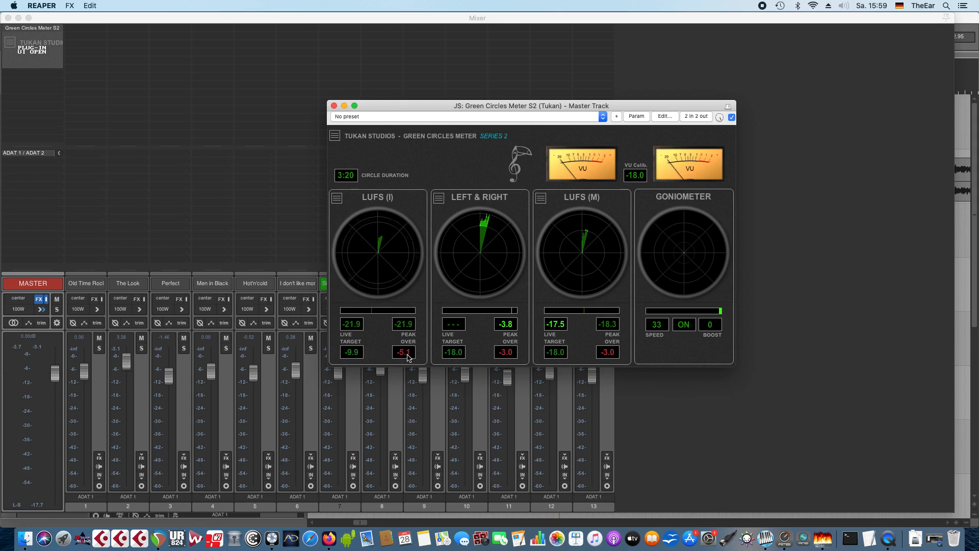
mouse_move(416, 257)
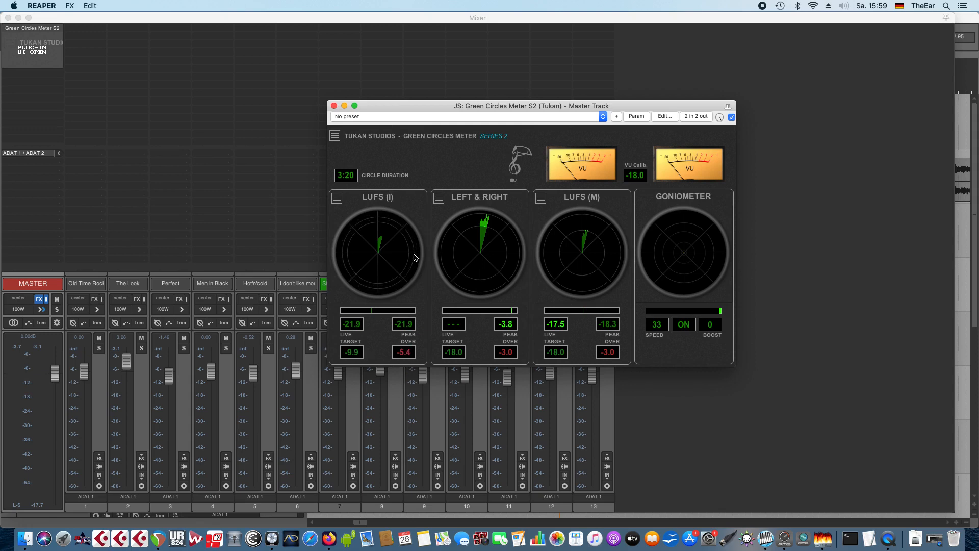
mouse_move(373, 225)
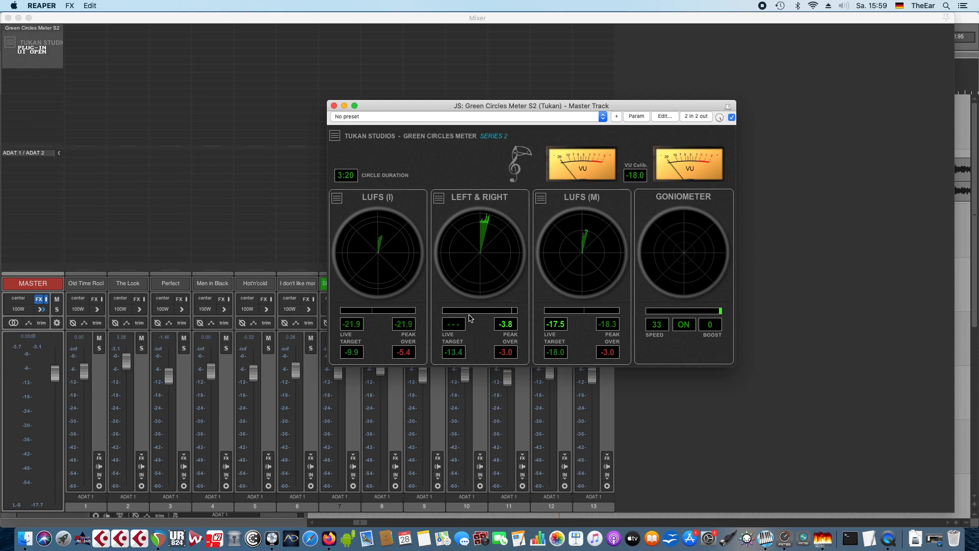
mouse_move(474, 309)
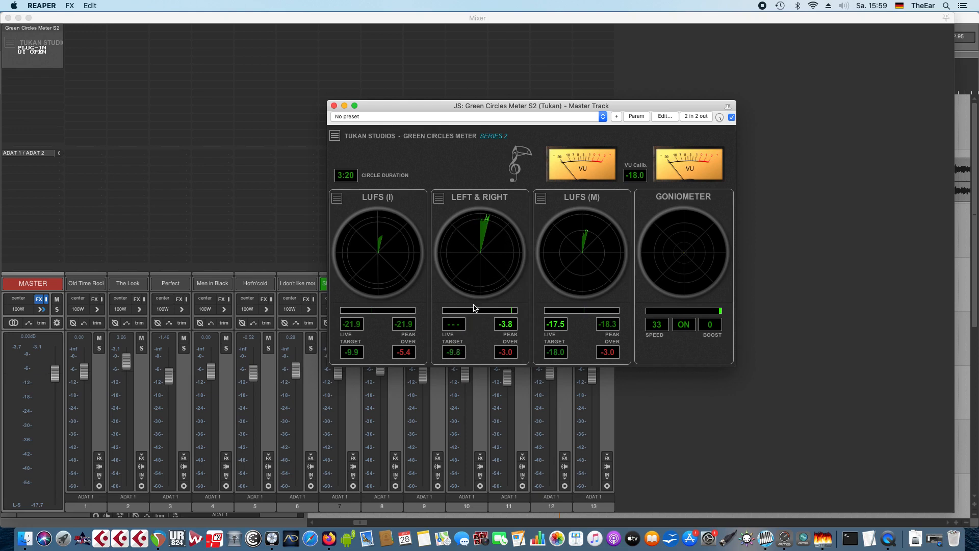
mouse_move(494, 384)
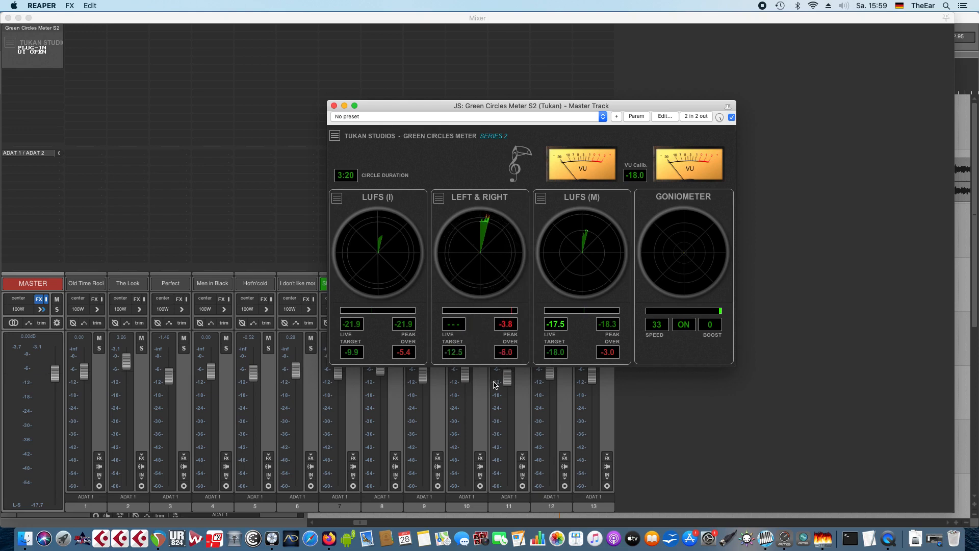
mouse_move(504, 360)
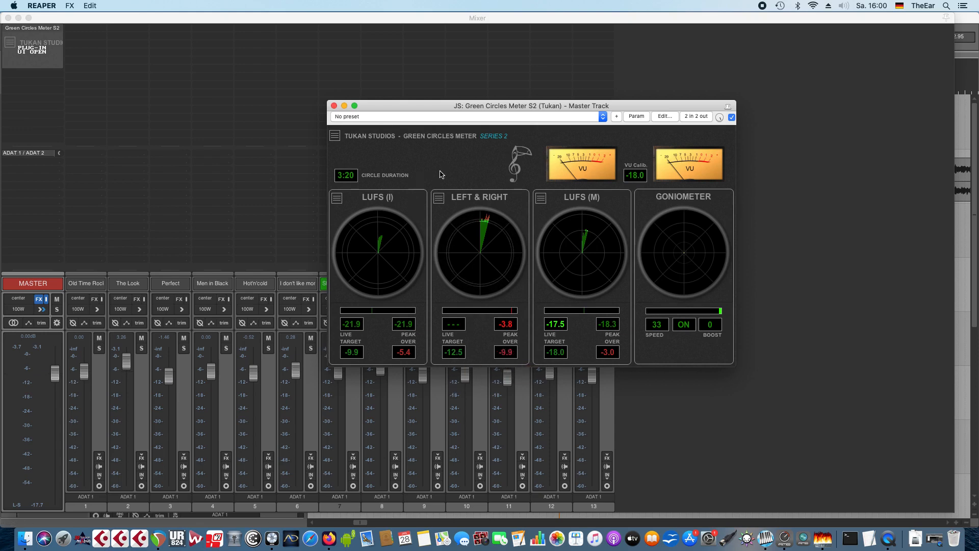
Step: Open the Green Circles Meter's main options list, showing true peak enabled
click(336, 136)
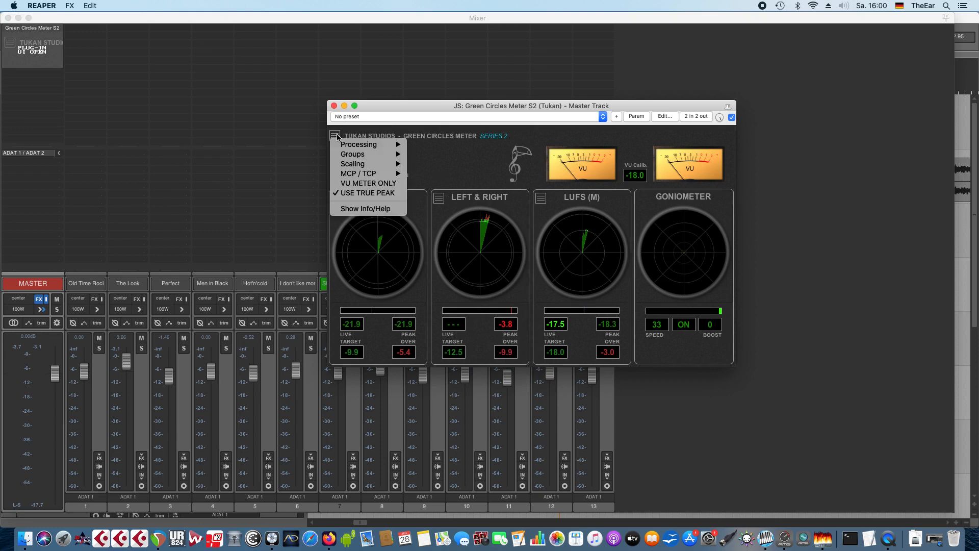
mouse_move(367, 193)
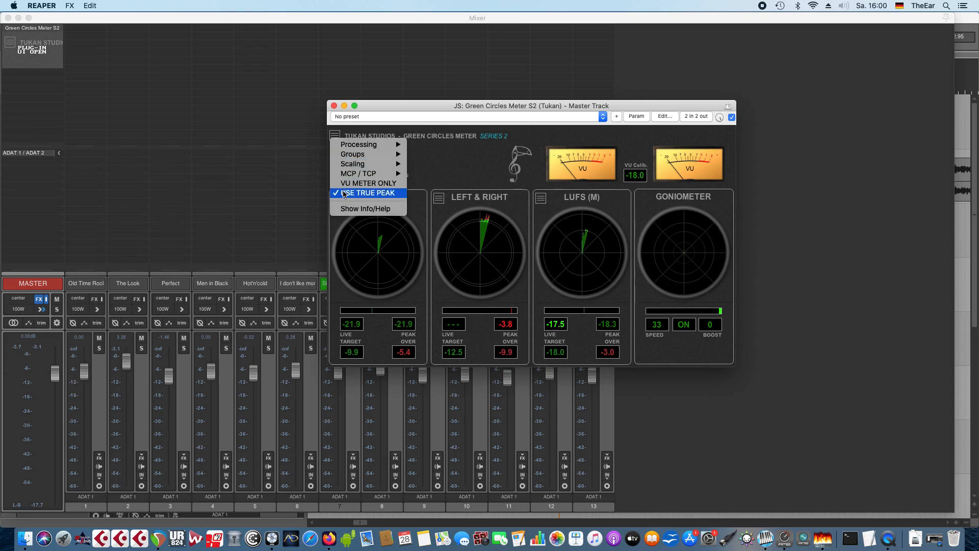
mouse_move(355, 200)
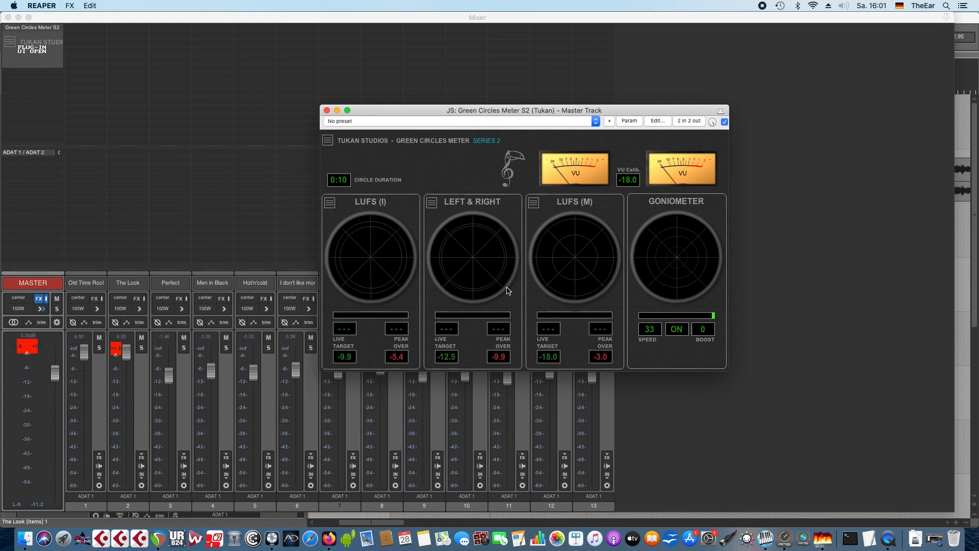
mouse_move(510, 305)
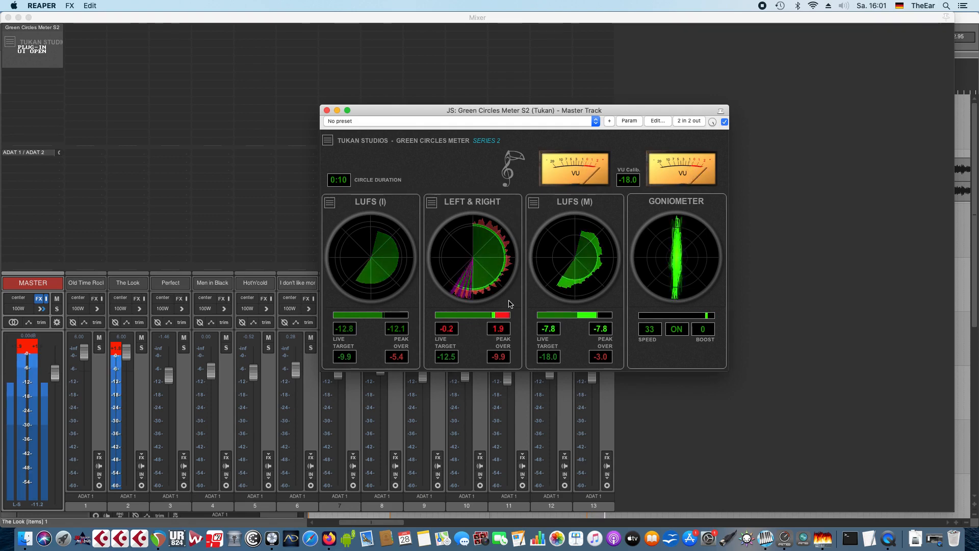
mouse_move(504, 304)
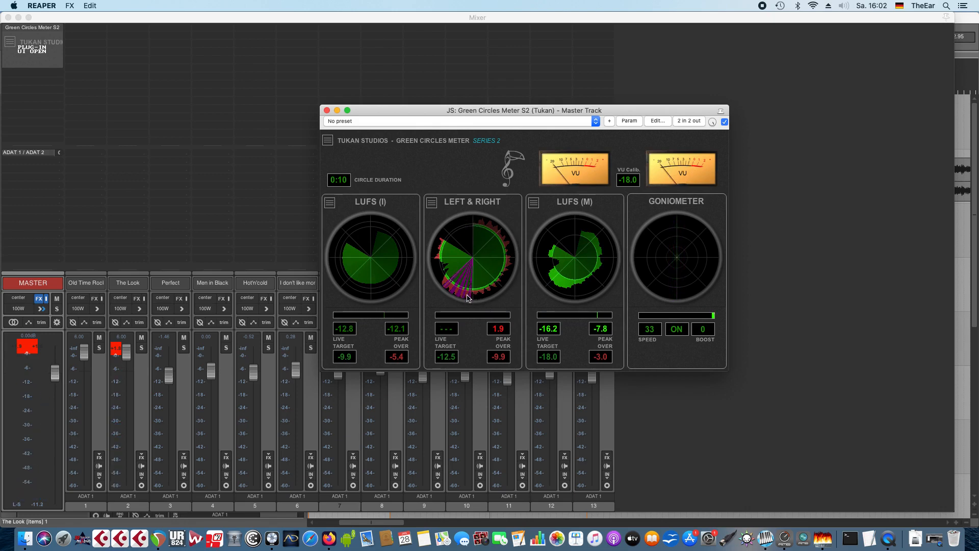
mouse_move(463, 301)
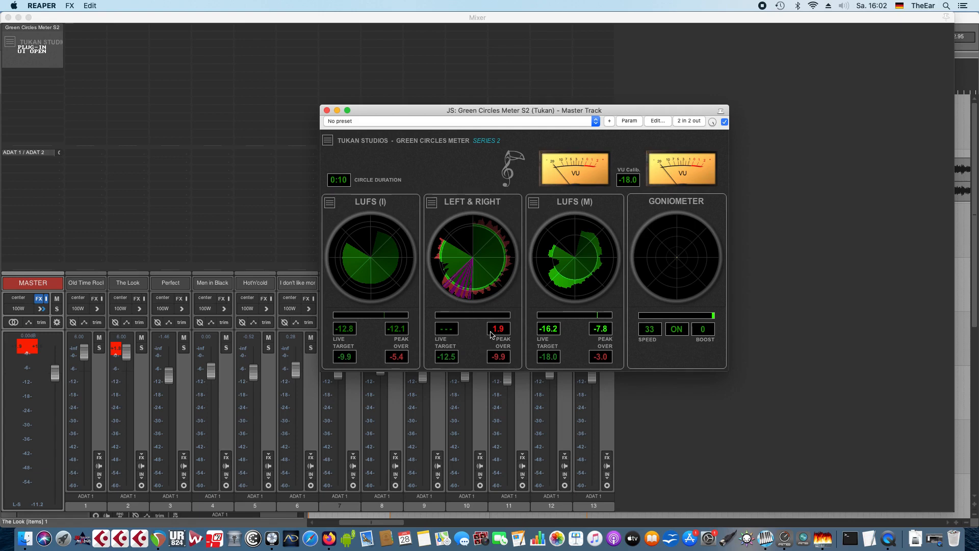
mouse_move(482, 337)
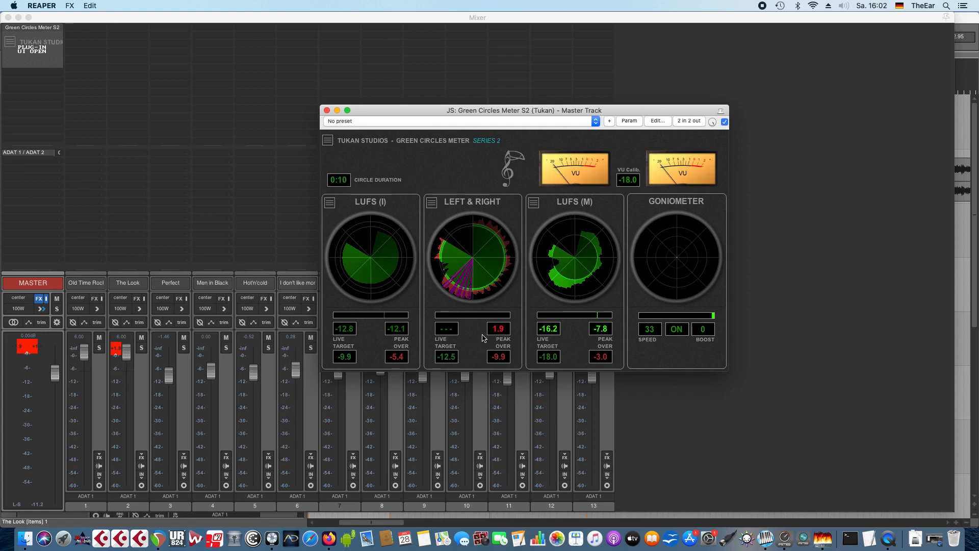
mouse_move(485, 244)
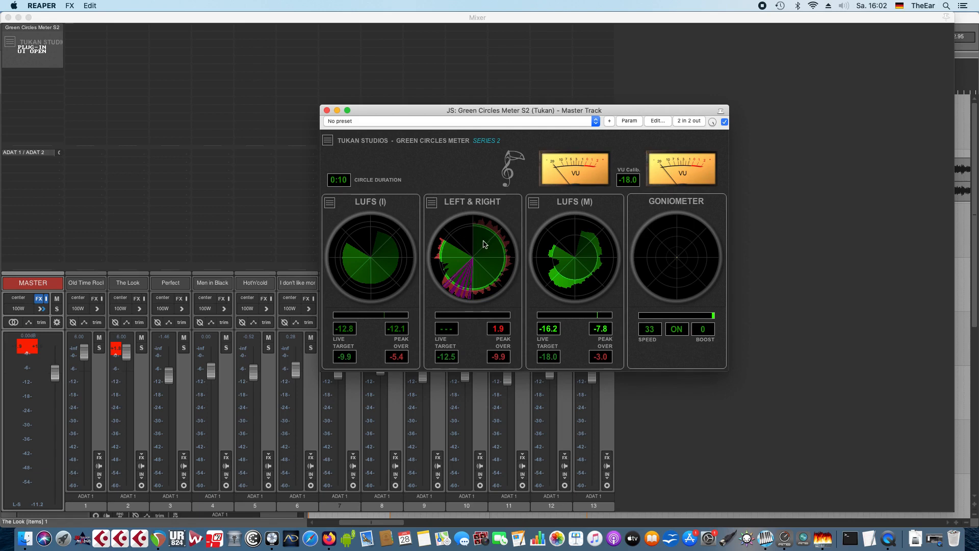
mouse_move(475, 280)
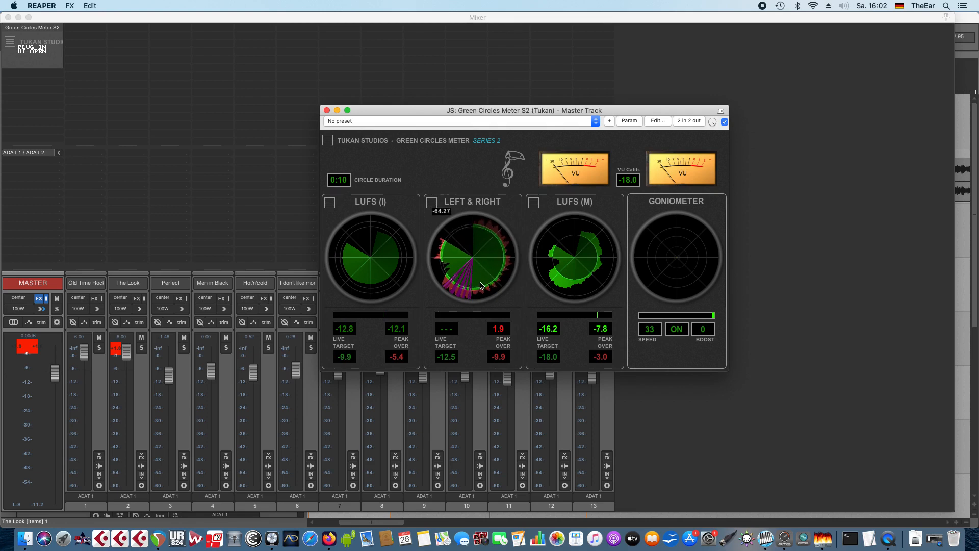
mouse_move(465, 392)
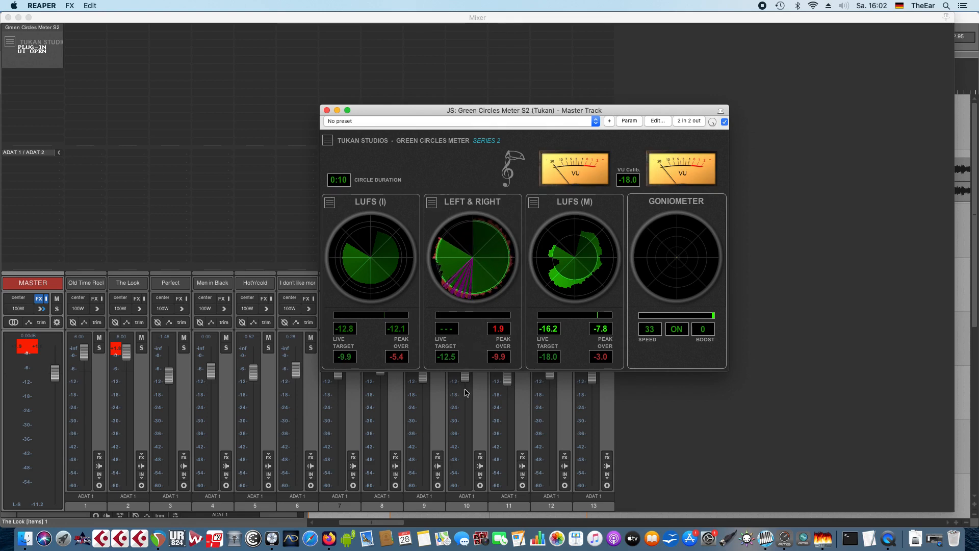
mouse_move(510, 172)
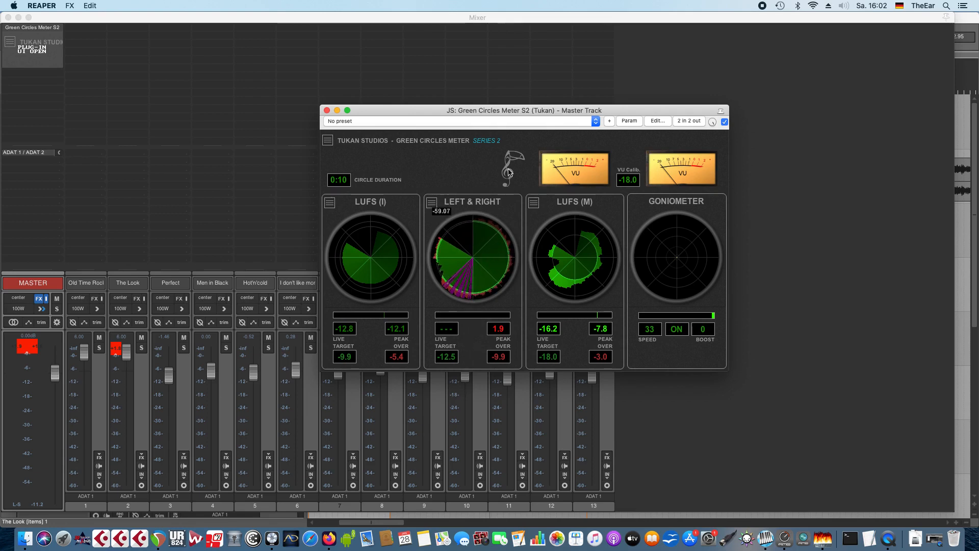
mouse_move(481, 259)
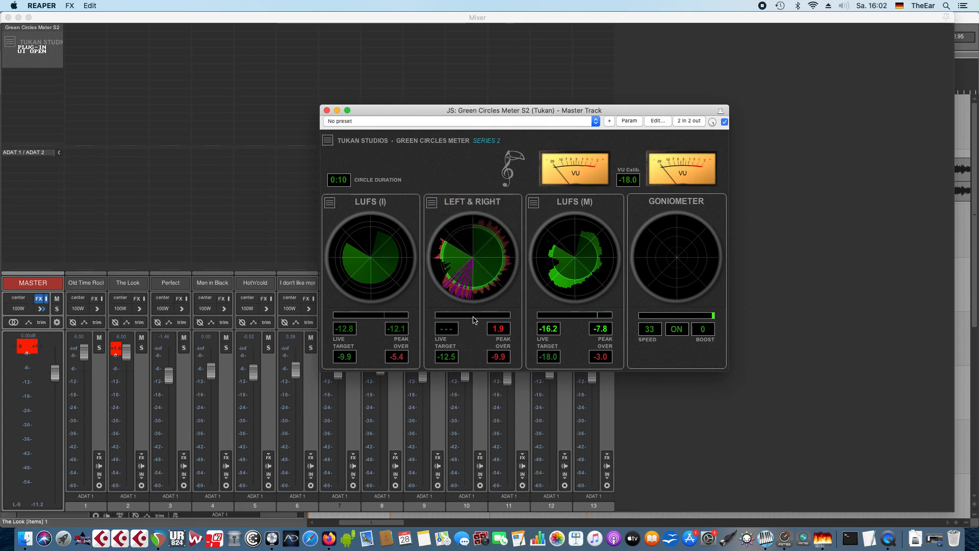
mouse_move(481, 334)
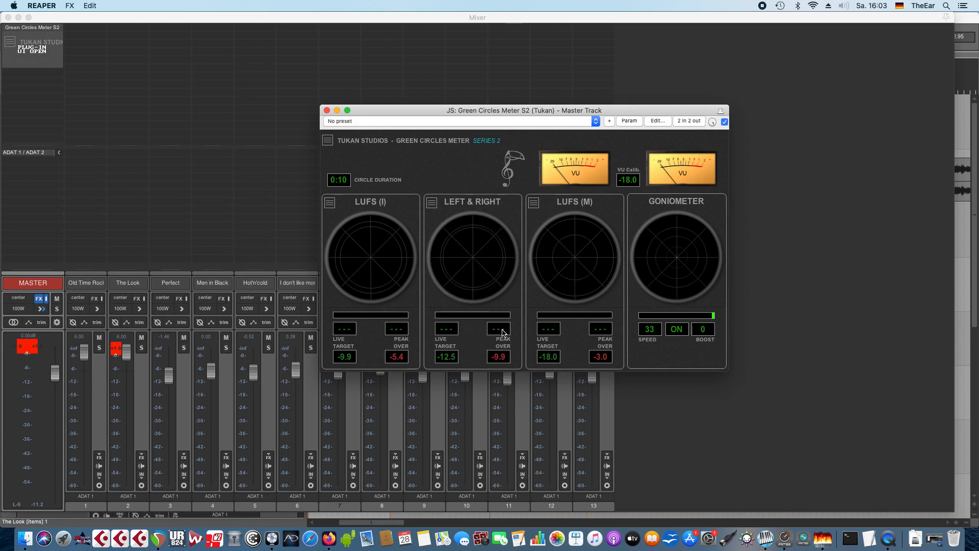
mouse_move(670, 354)
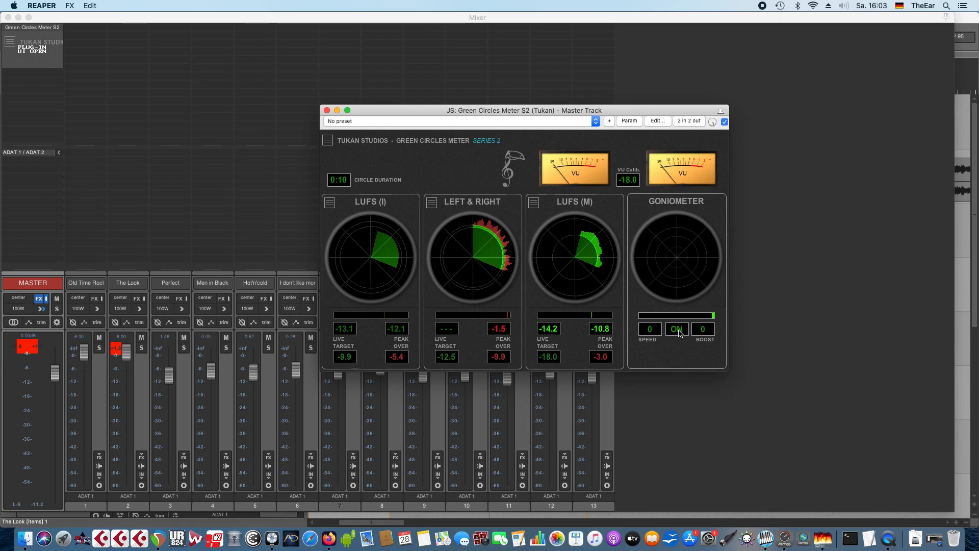
Step: Turn the goniometer off and back on, then click the meter's top-left control
click(676, 329)
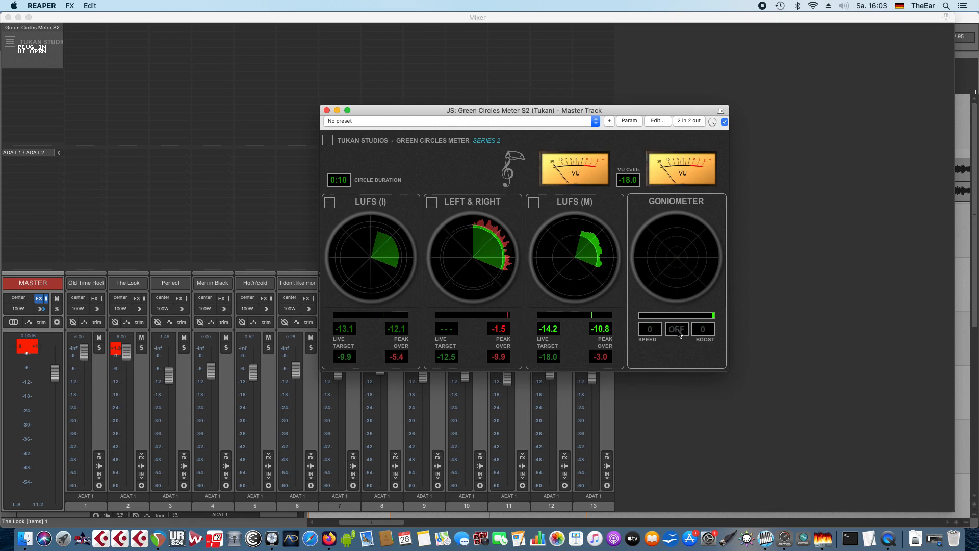
click(676, 329)
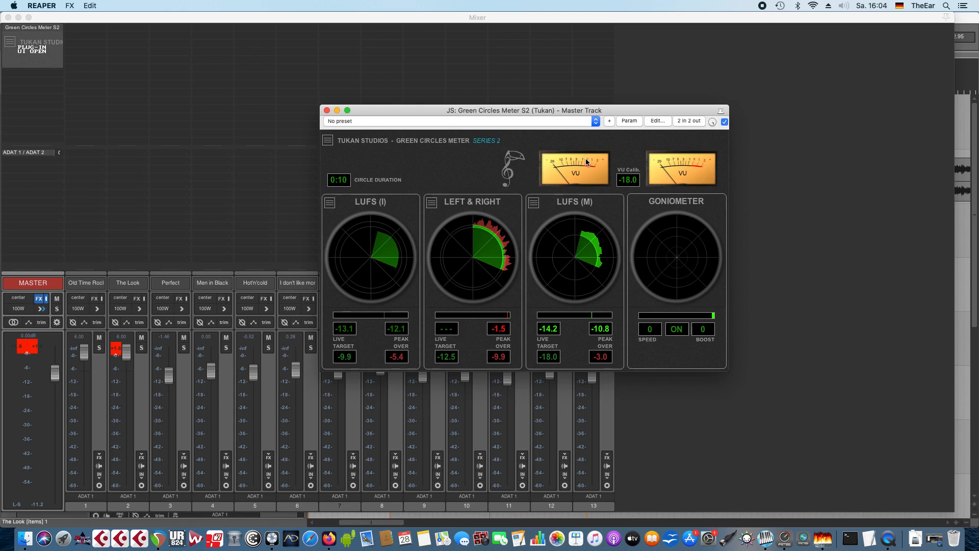
mouse_move(621, 192)
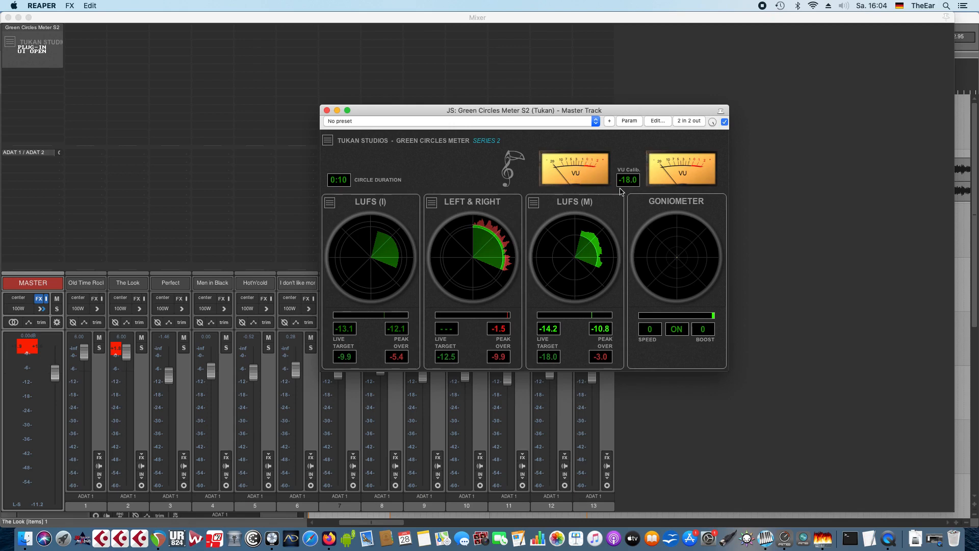
mouse_move(518, 158)
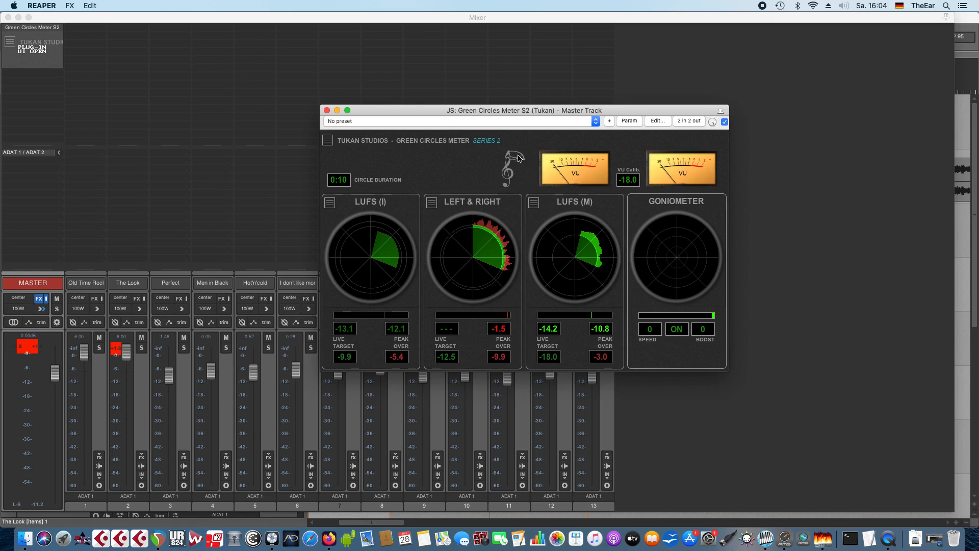
click(327, 140)
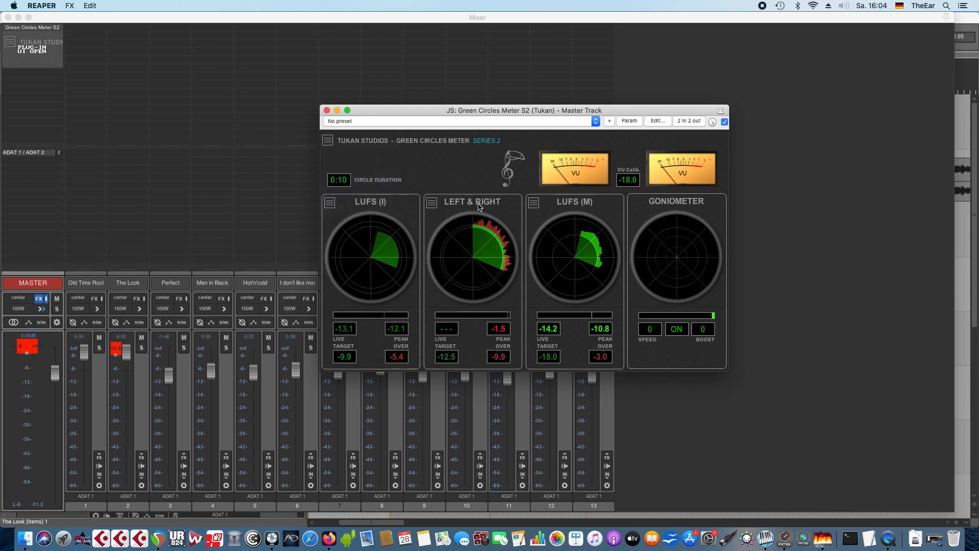
mouse_move(552, 262)
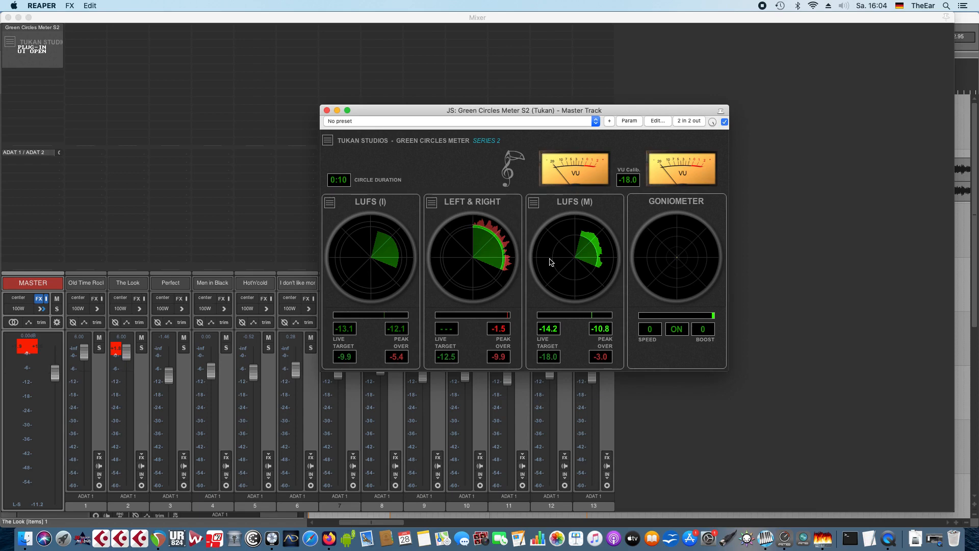
mouse_move(590, 187)
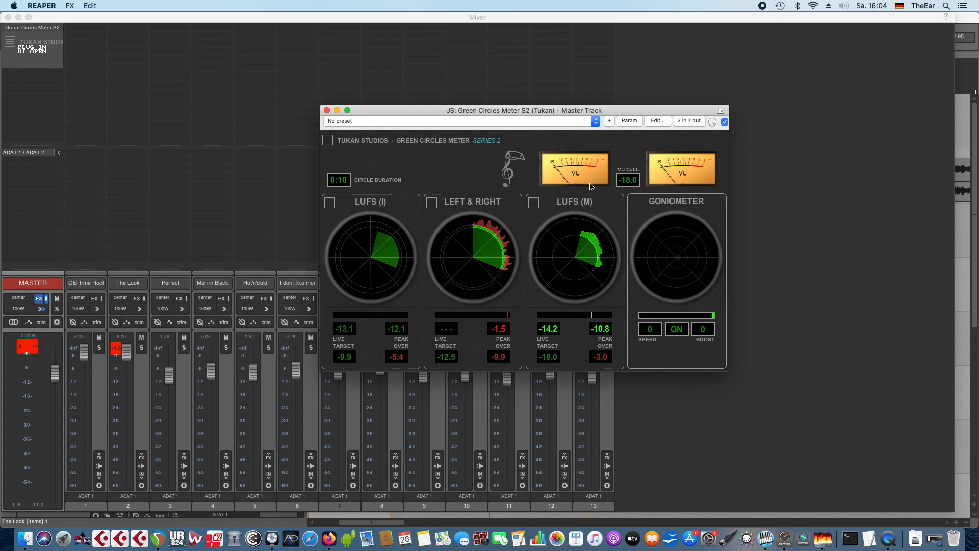
mouse_move(459, 181)
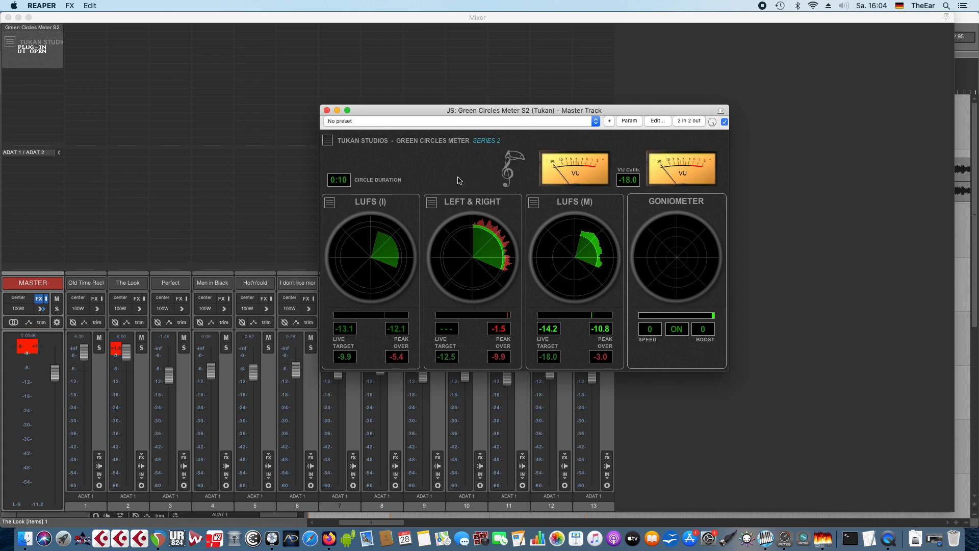
mouse_move(345, 170)
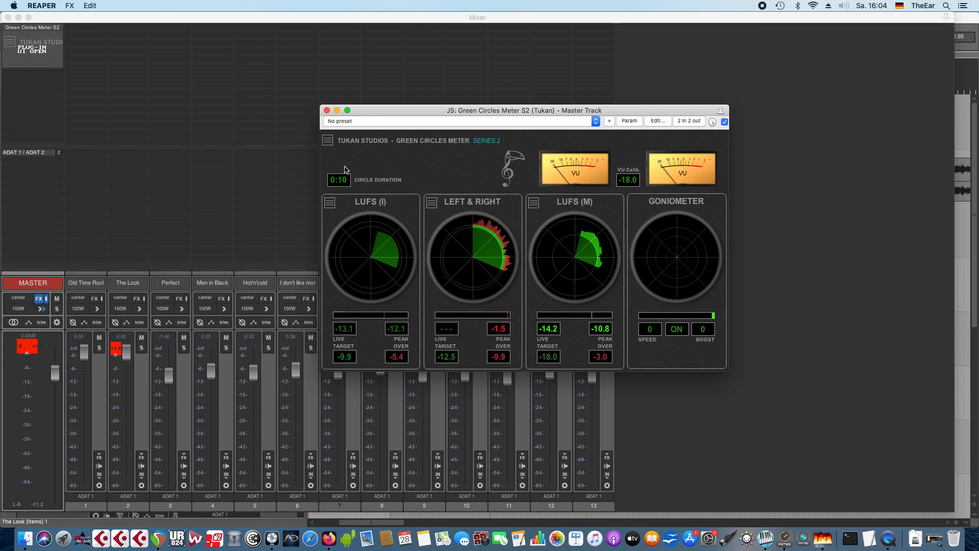
mouse_move(328, 118)
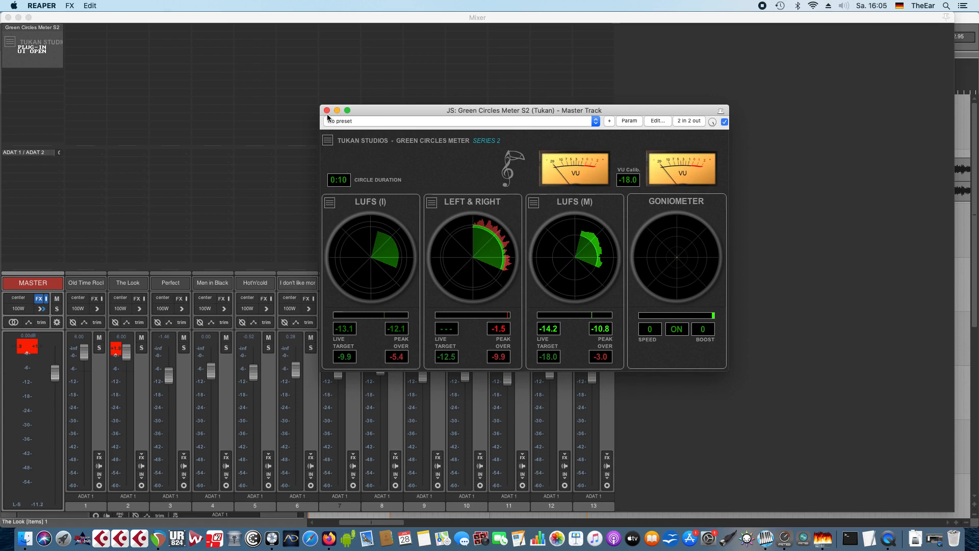
Step: Close the meter window and set the master's embedded mixer meter to VU L/R Max
click(326, 111)
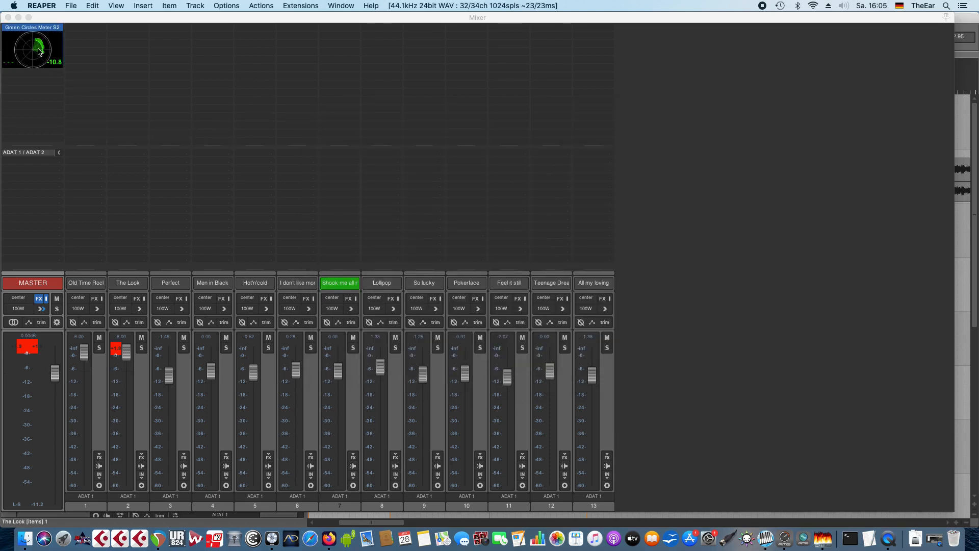
right_click(32, 49)
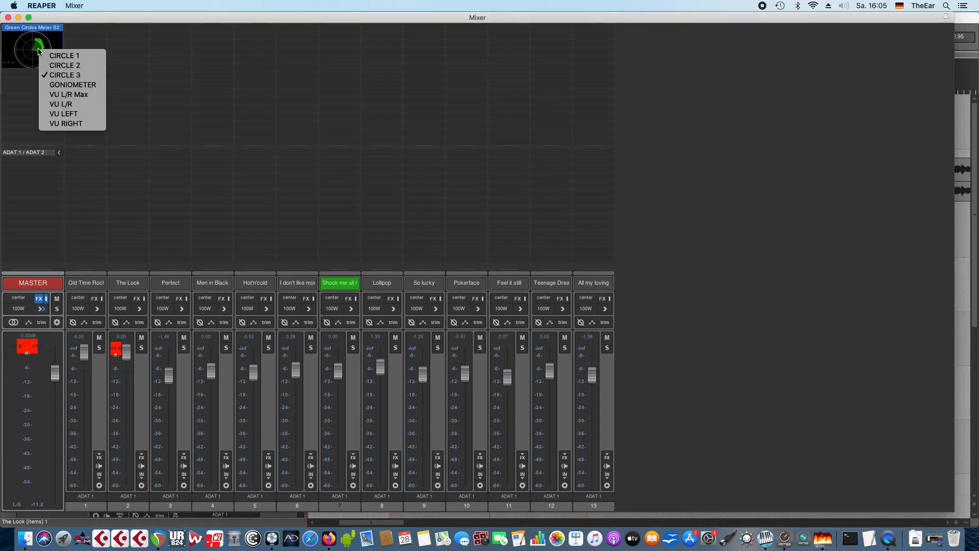
mouse_move(65, 55)
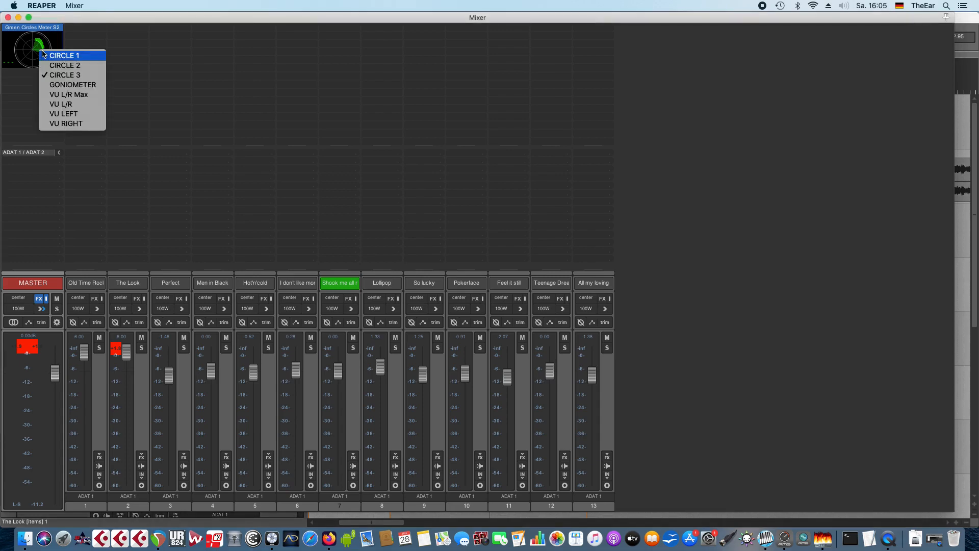
mouse_move(68, 94)
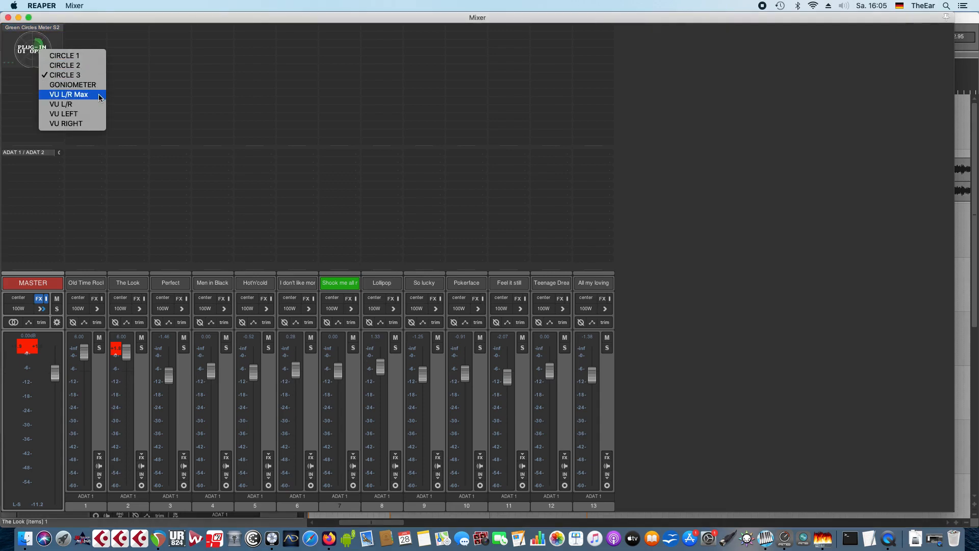
click(67, 94)
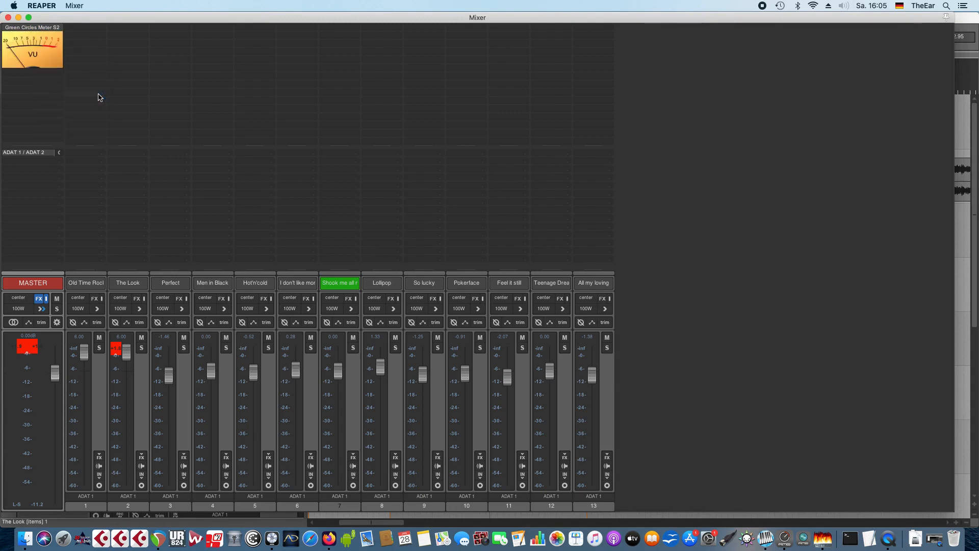
mouse_move(140, 22)
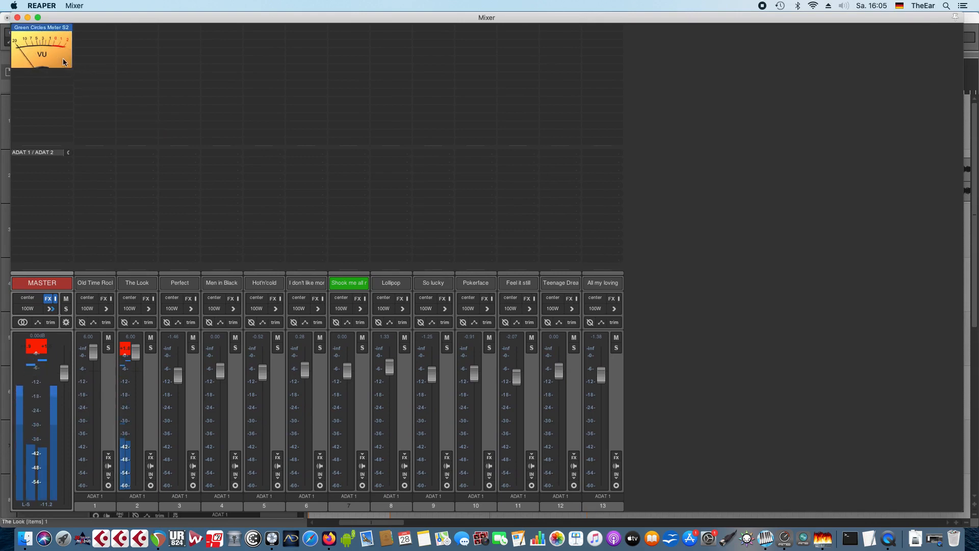
Step: Reopen and close the meter window, then set the embedded mixer display to CIRCLE 3
double_click(41, 47)
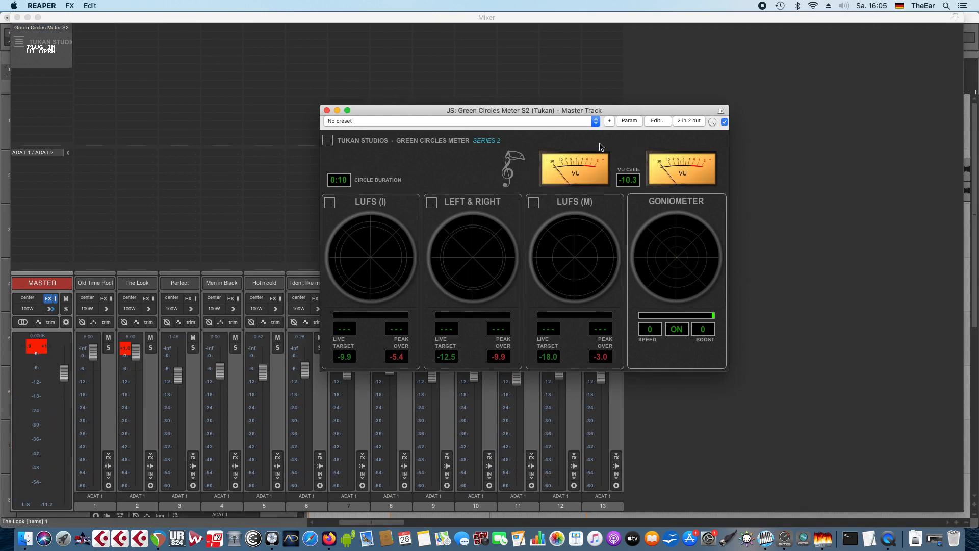
click(326, 110)
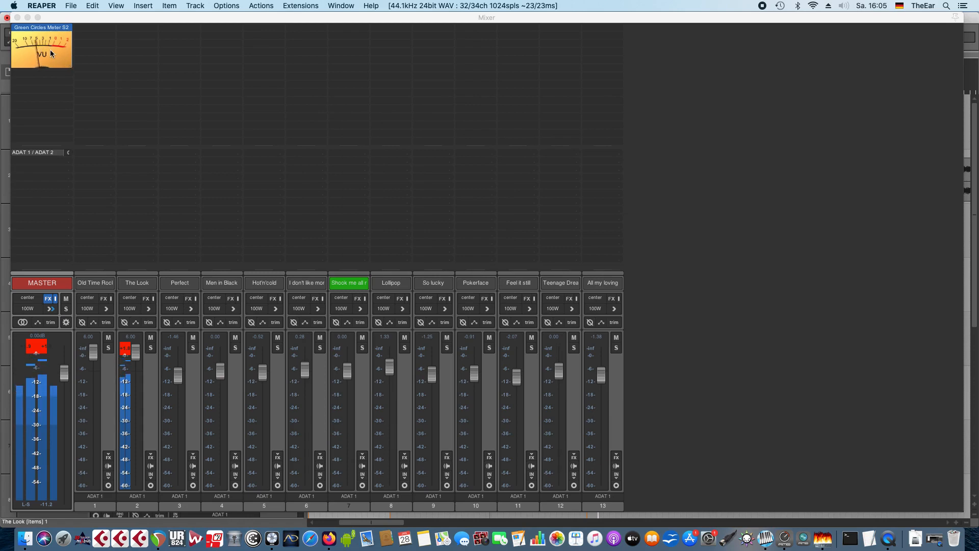
mouse_move(41, 28)
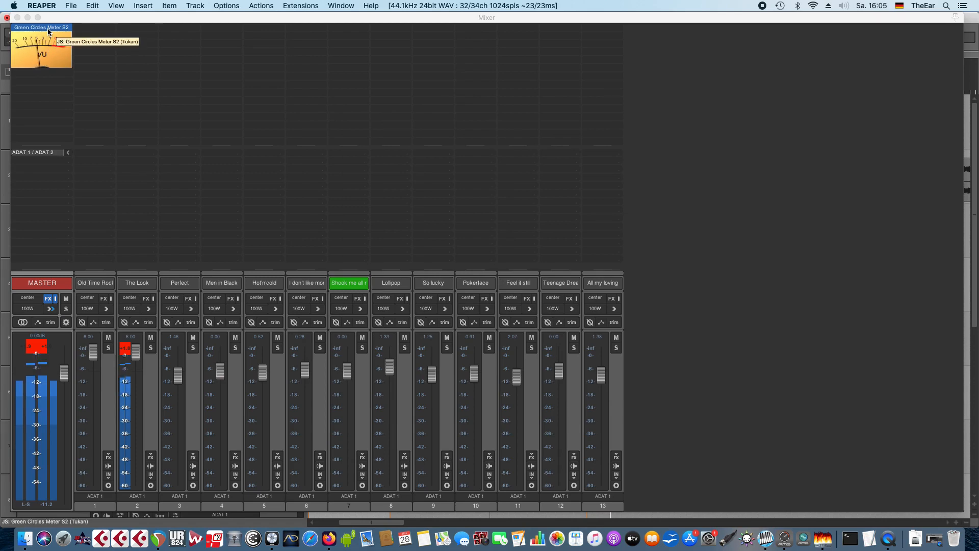
click(41, 53)
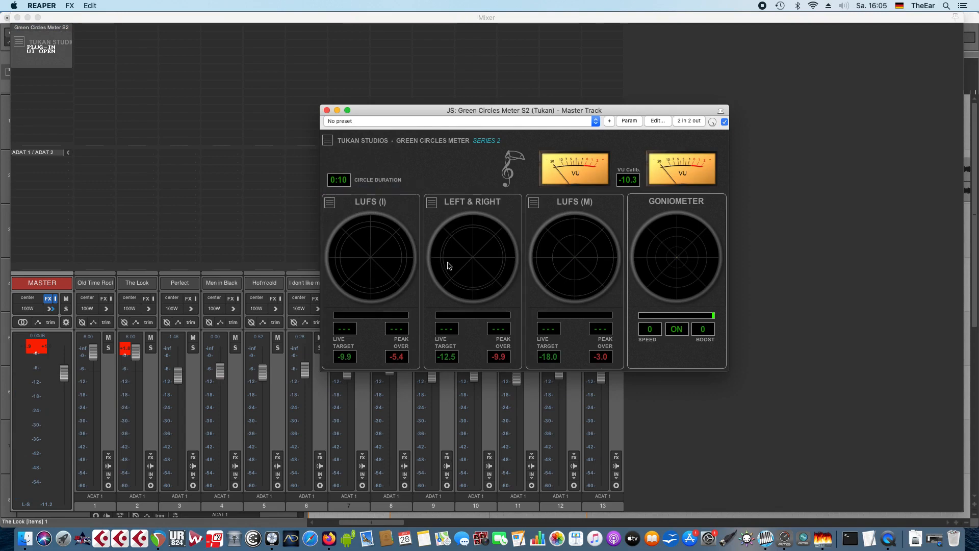
click(41, 55)
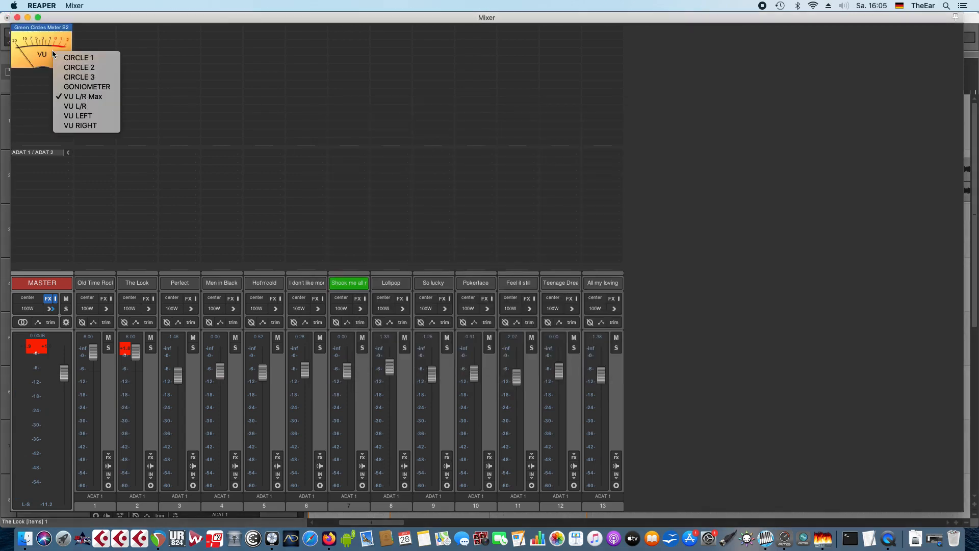
mouse_move(78, 77)
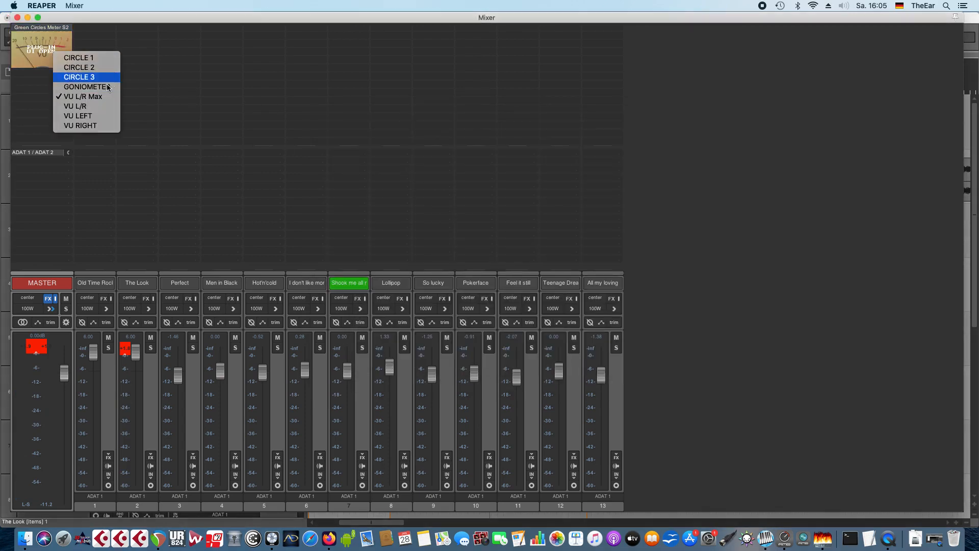
click(86, 86)
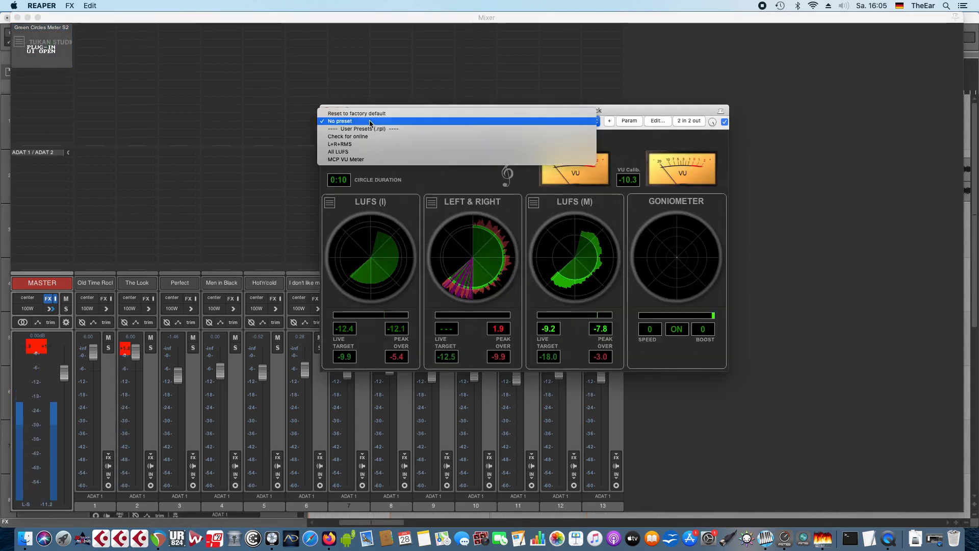
mouse_move(369, 139)
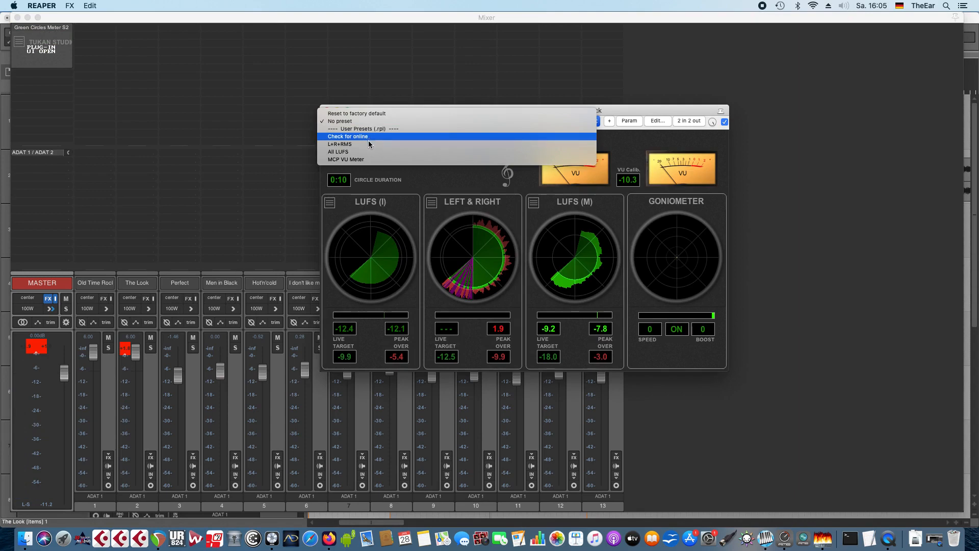
mouse_move(368, 159)
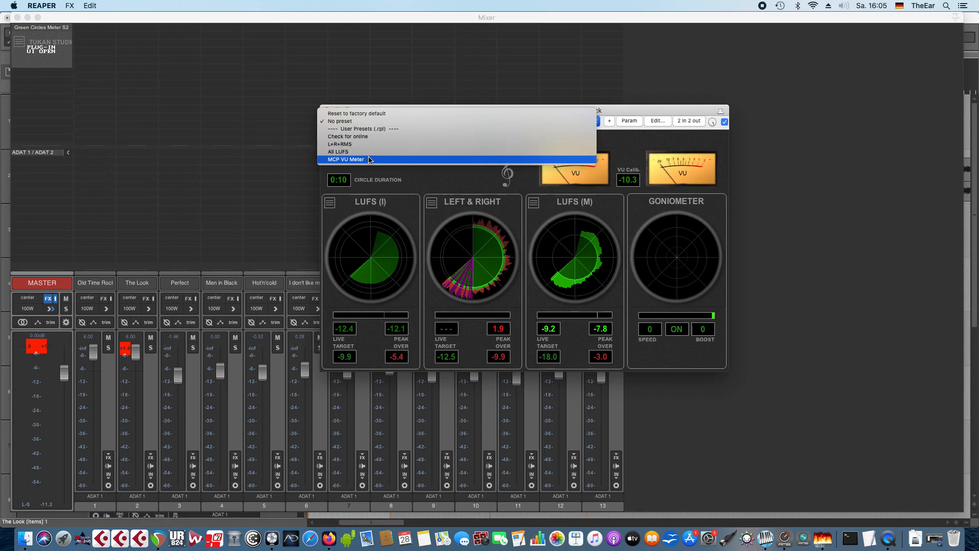
Step: Browse the Green Circles Meter presets: L+R+RMS, All LUFS, MCP VU Meter
click(345, 159)
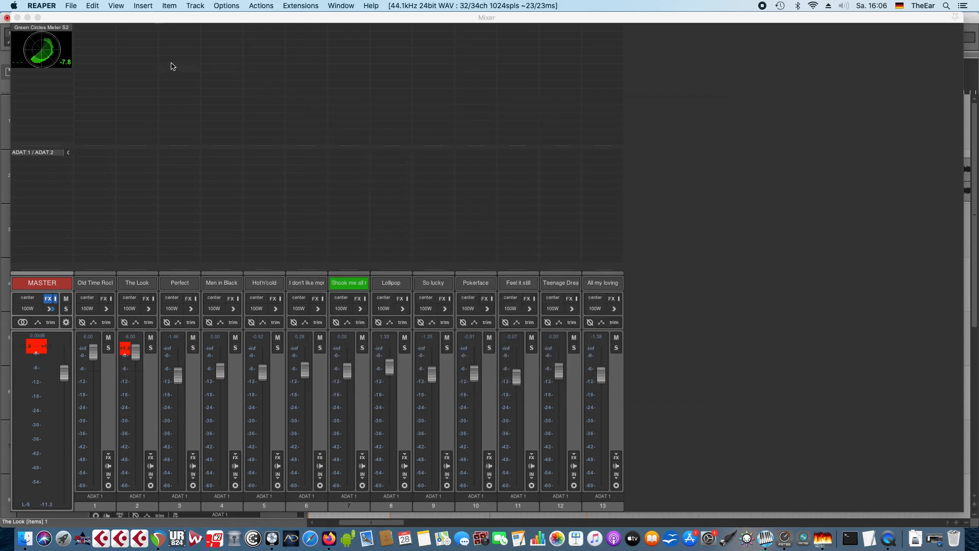
Step: Insert JS: Tool S2 (Tukan) on The Look from the Add FX browser
click(145, 298)
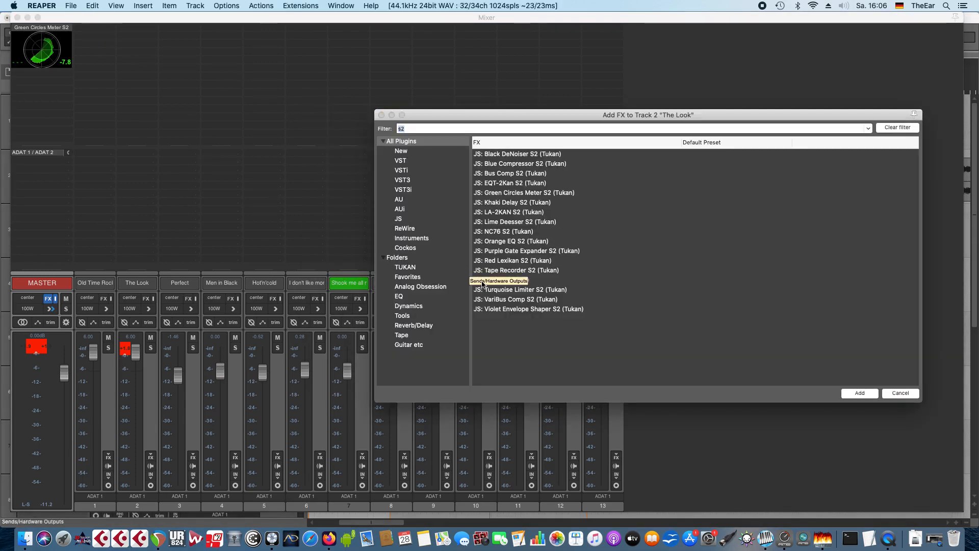
click(512, 280)
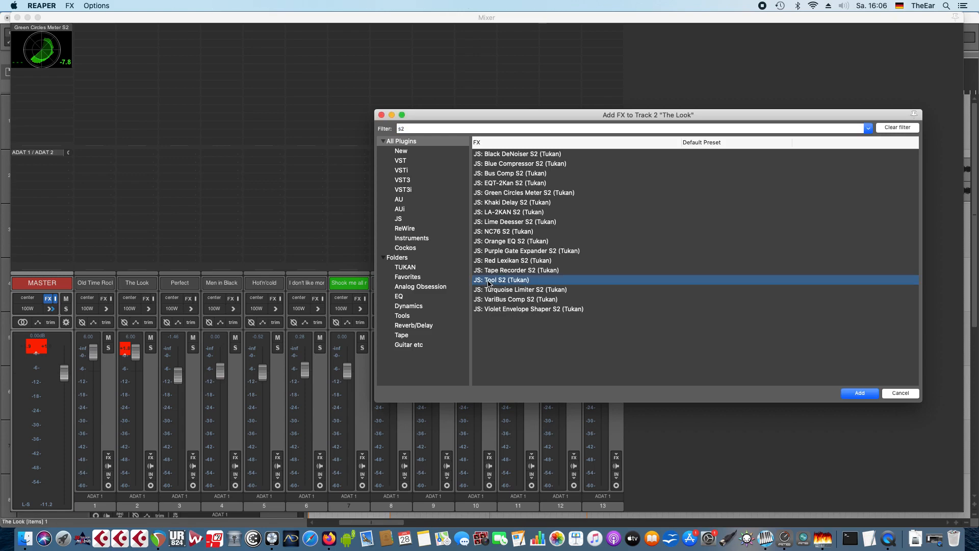
click(859, 393)
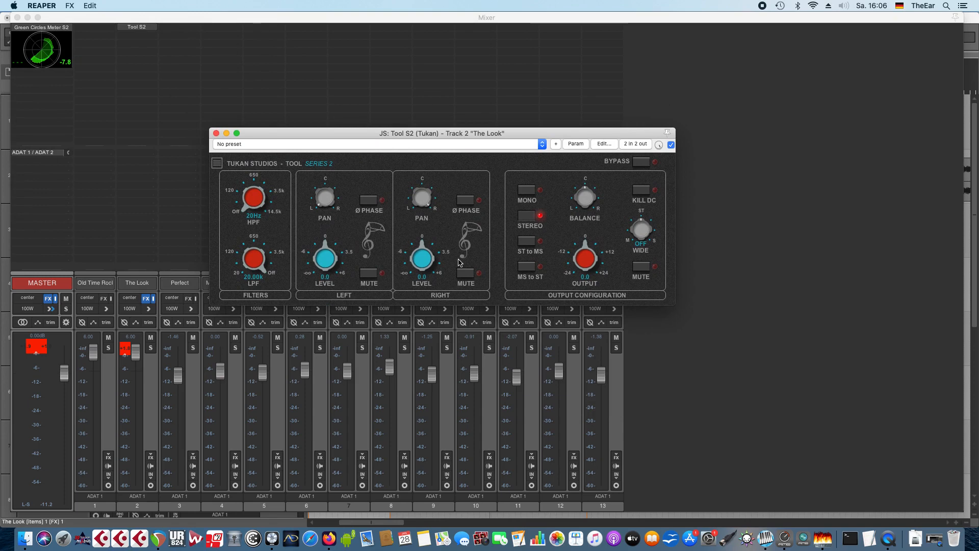
mouse_move(668, 307)
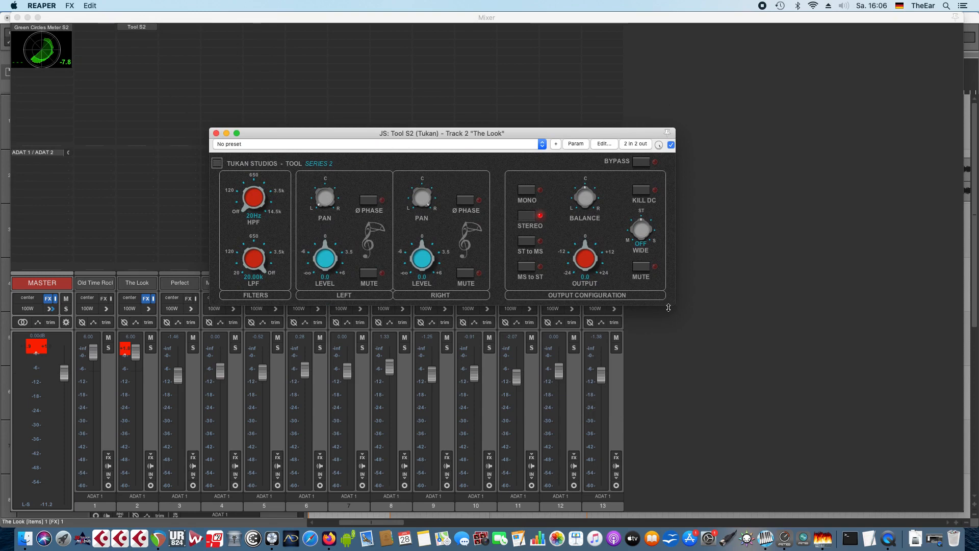
click(217, 162)
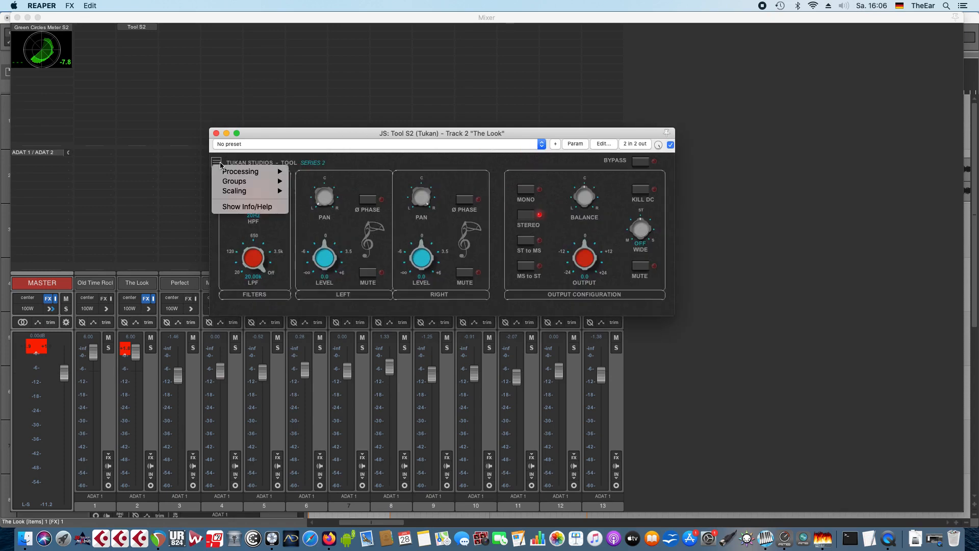
click(234, 181)
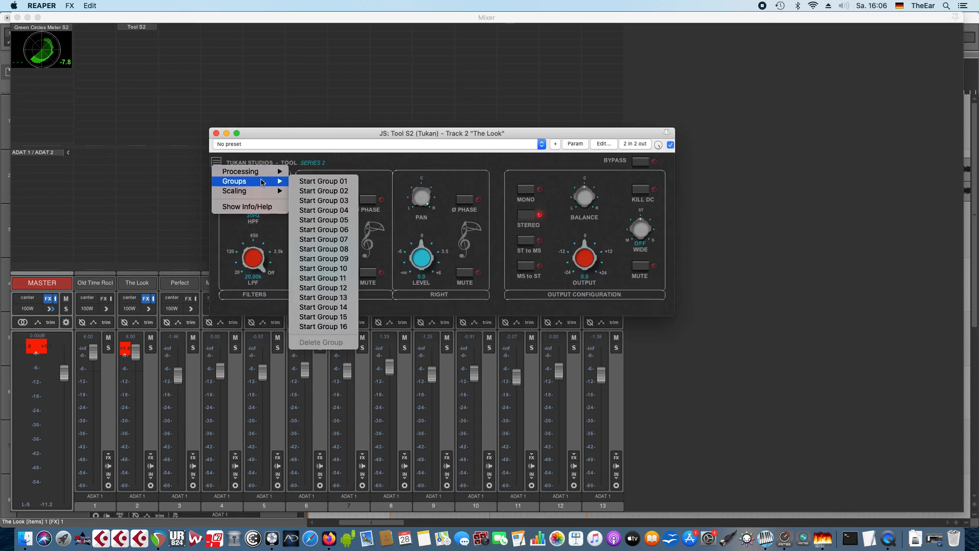
mouse_move(234, 190)
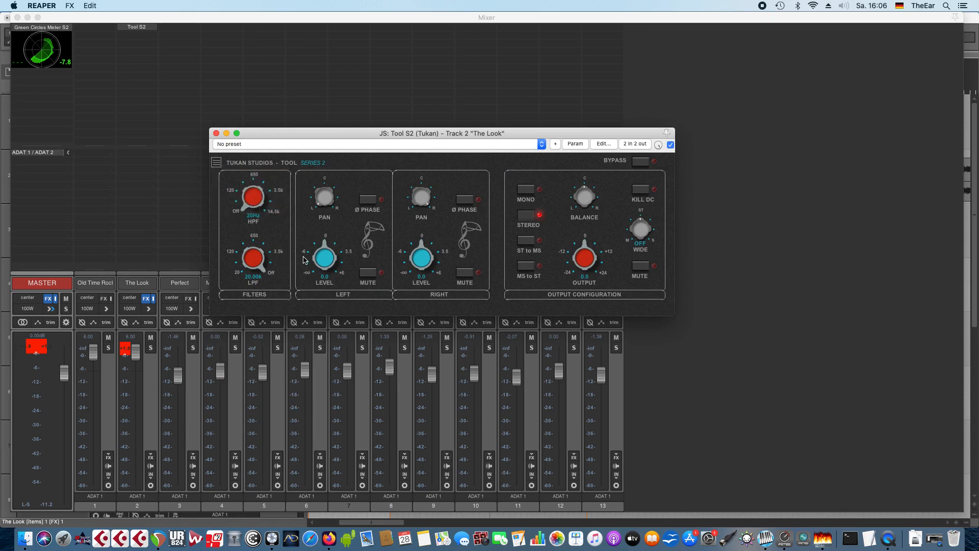
mouse_move(259, 209)
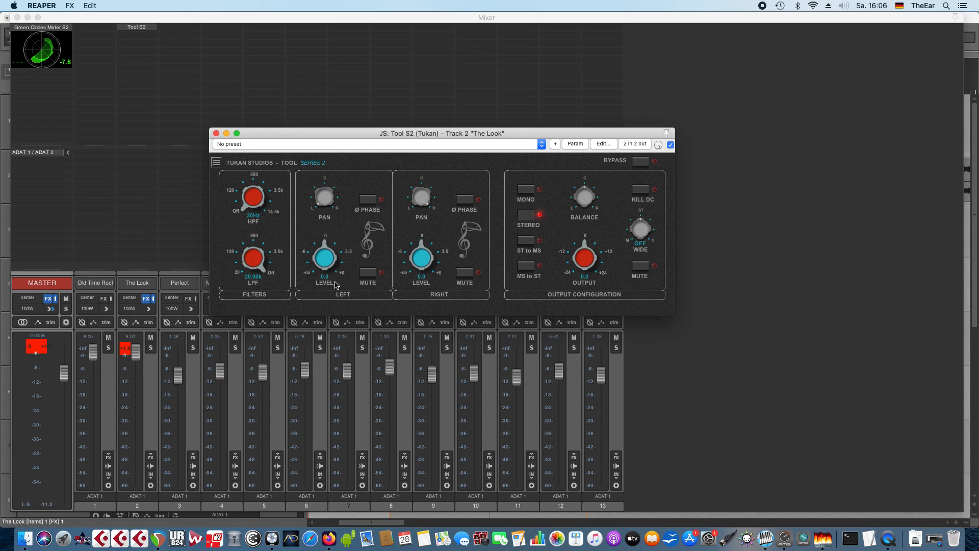
mouse_move(397, 303)
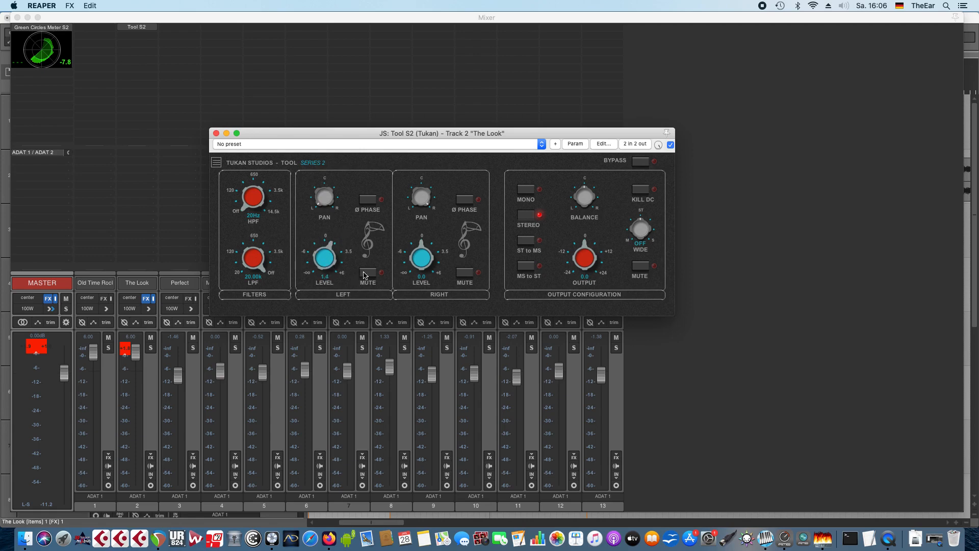
mouse_move(483, 218)
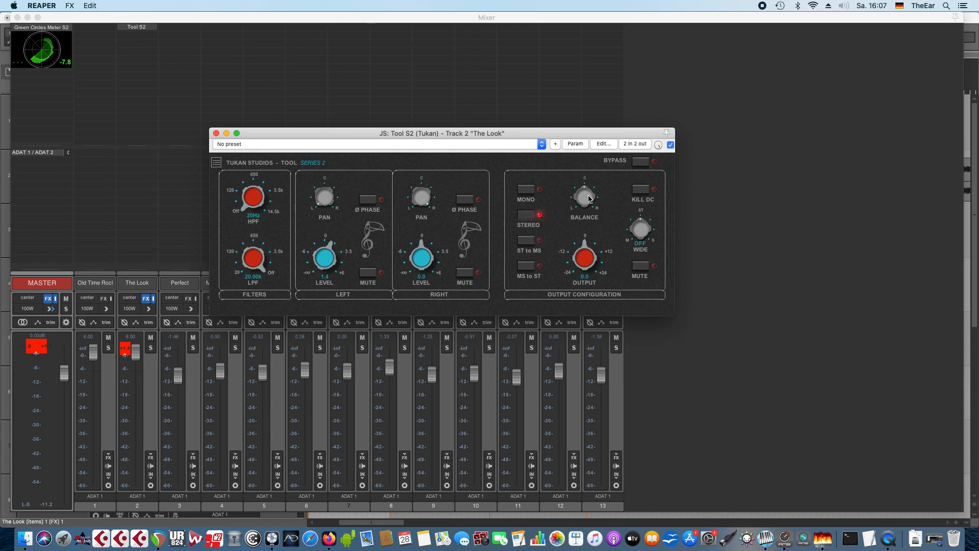
mouse_move(592, 259)
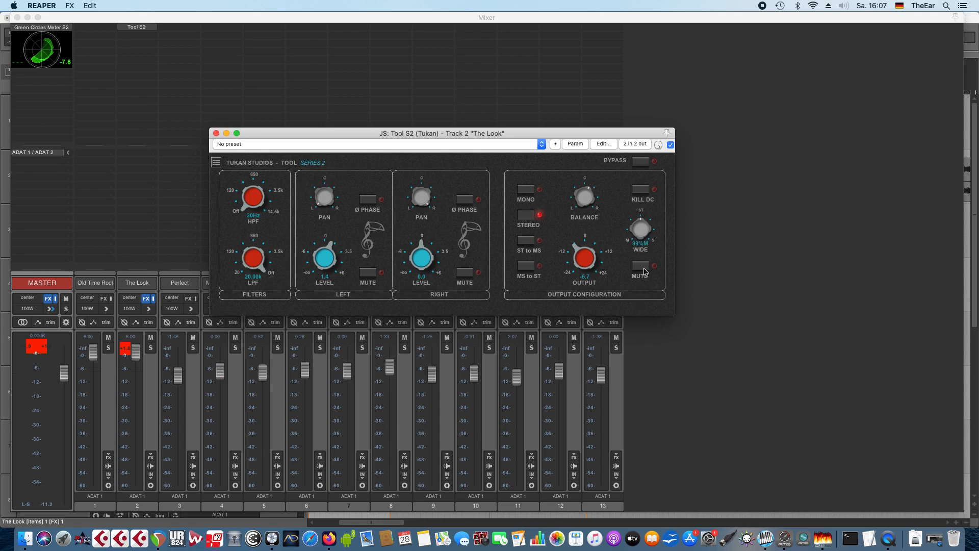
mouse_move(651, 191)
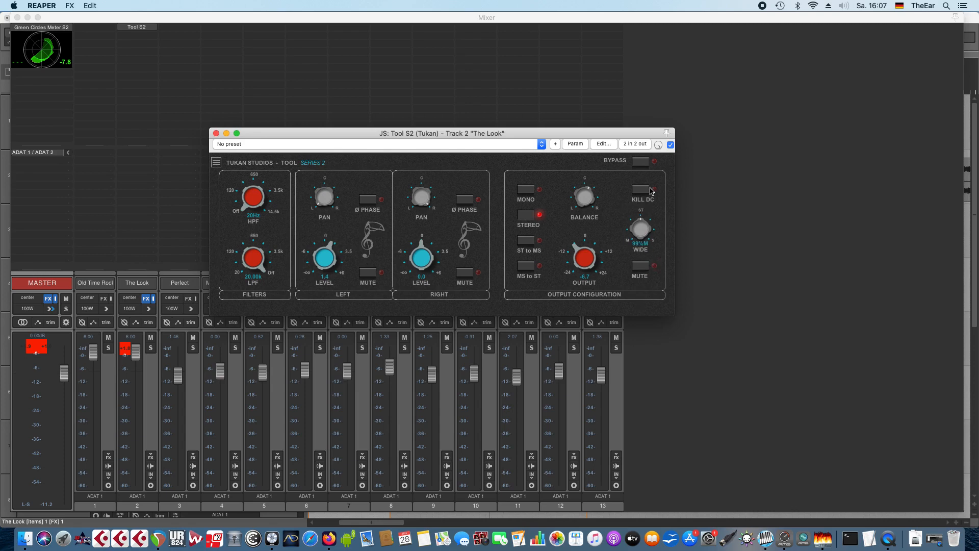
Step: Toggle Tool S2's KILL DC on and back off, then close the plug-in window
click(640, 189)
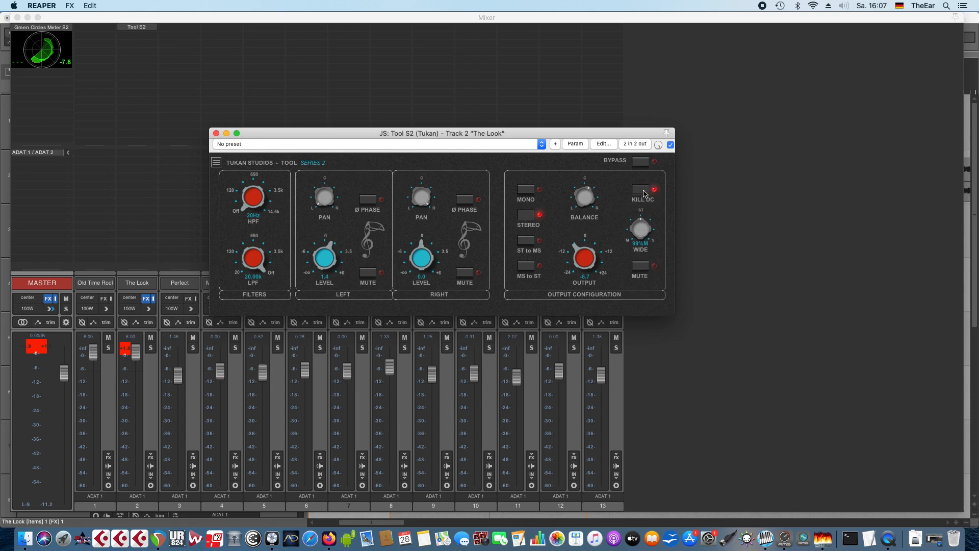
click(651, 189)
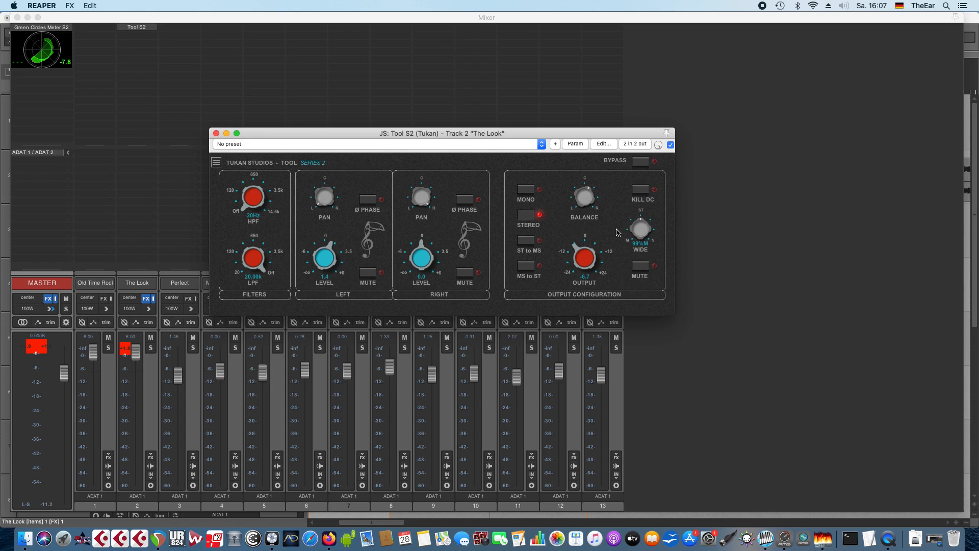
mouse_move(642, 273)
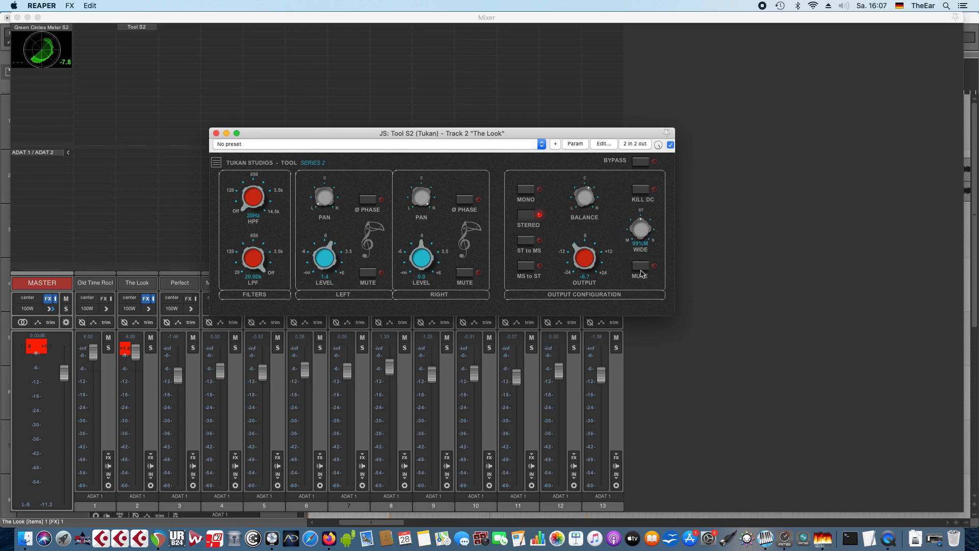
click(215, 162)
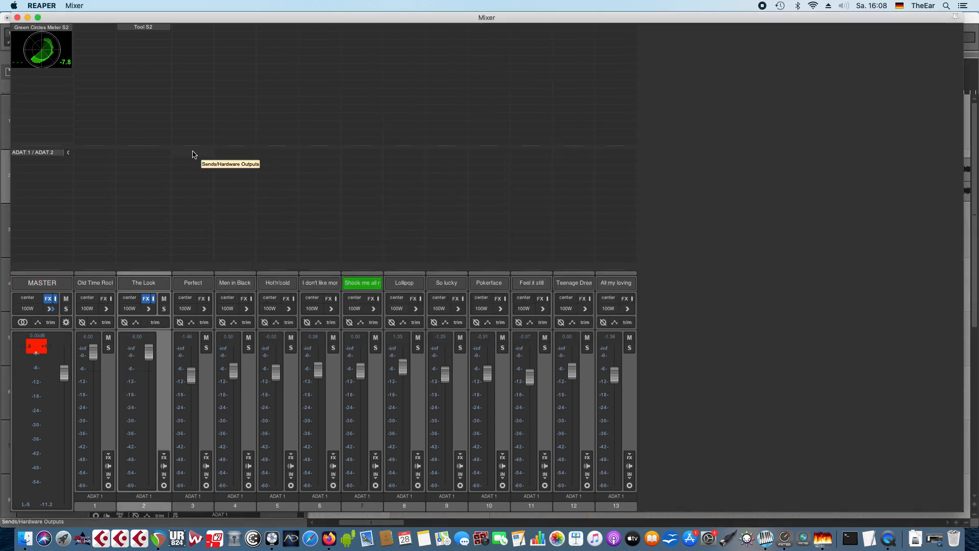
Step: Embed Tool S2's Output parameter on The Look's mixer strip, reading -2.8 dB
right_click(142, 26)
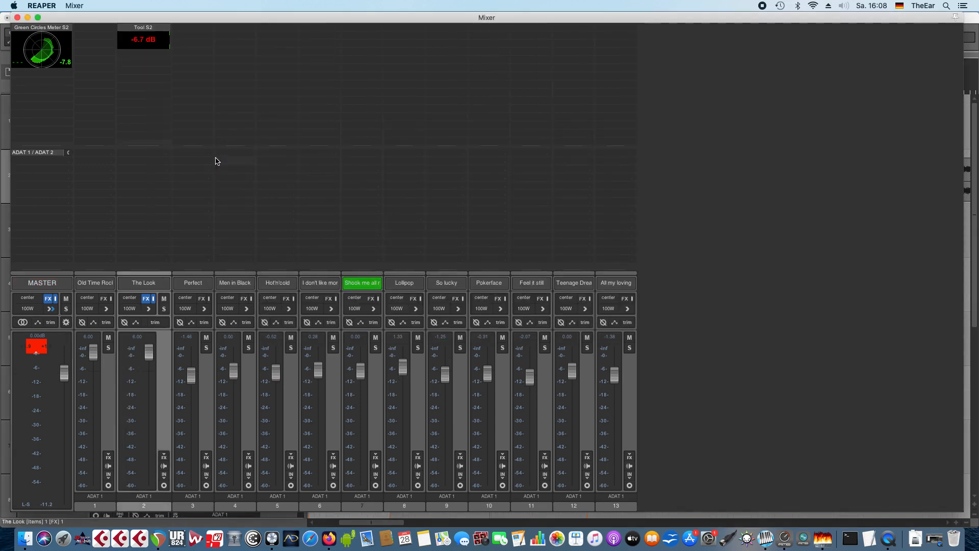
click(143, 27)
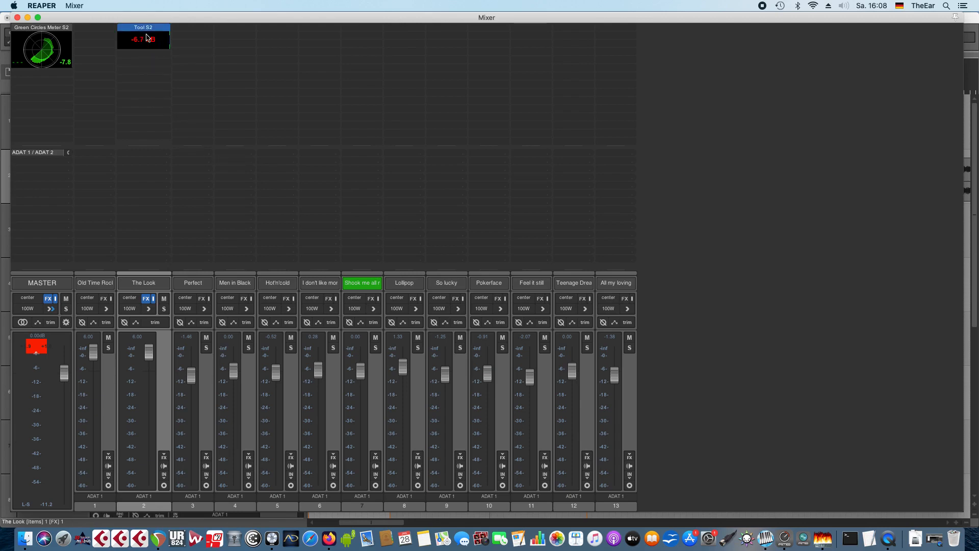
double_click(142, 39)
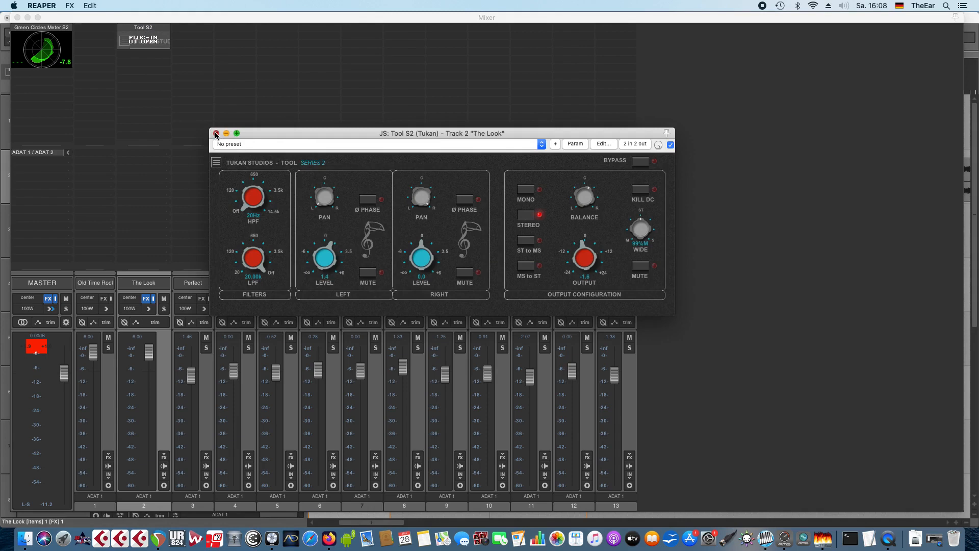
click(216, 133)
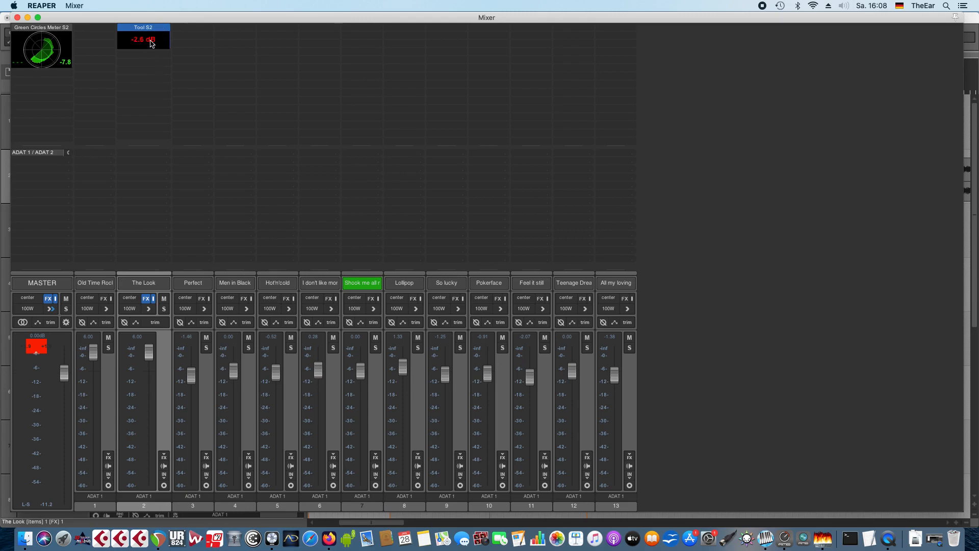
mouse_move(155, 39)
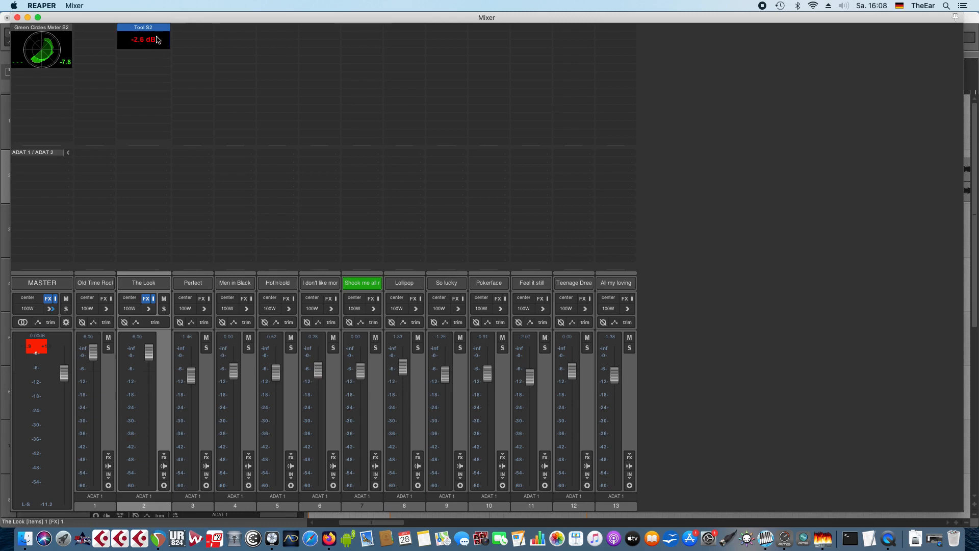
mouse_move(152, 49)
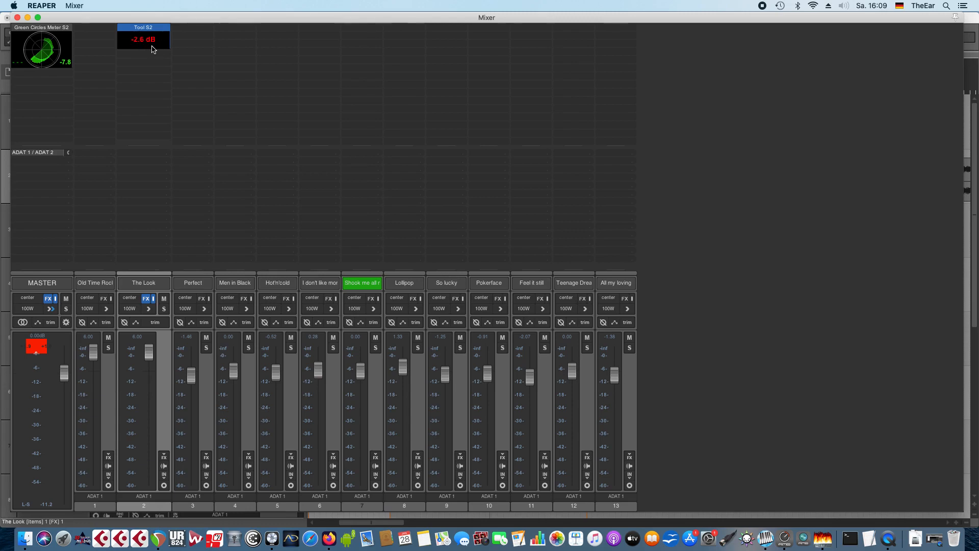